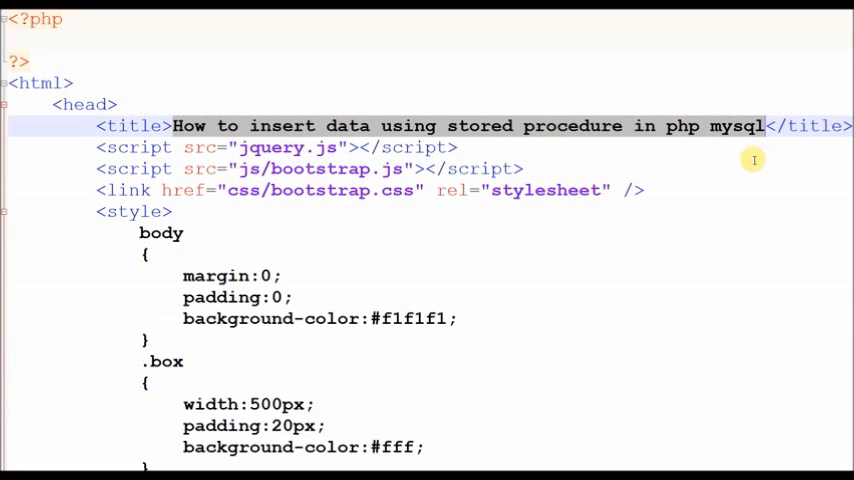
mouse_move(564, 452)
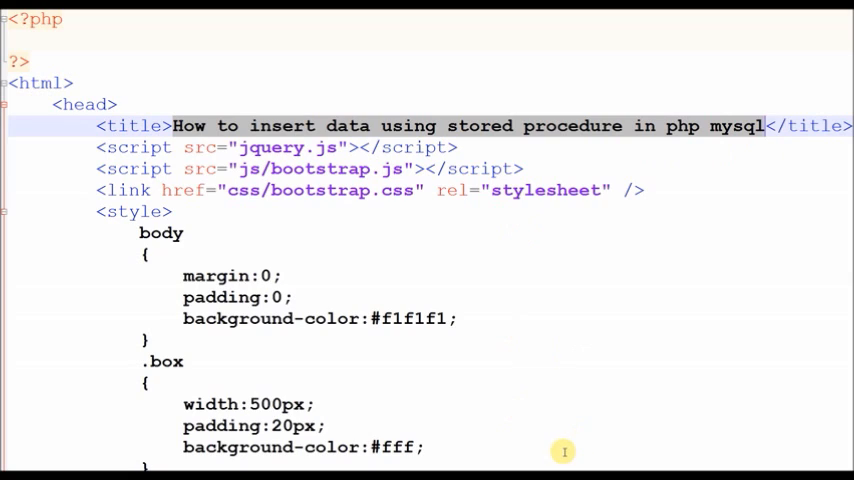
mouse_move(554, 458)
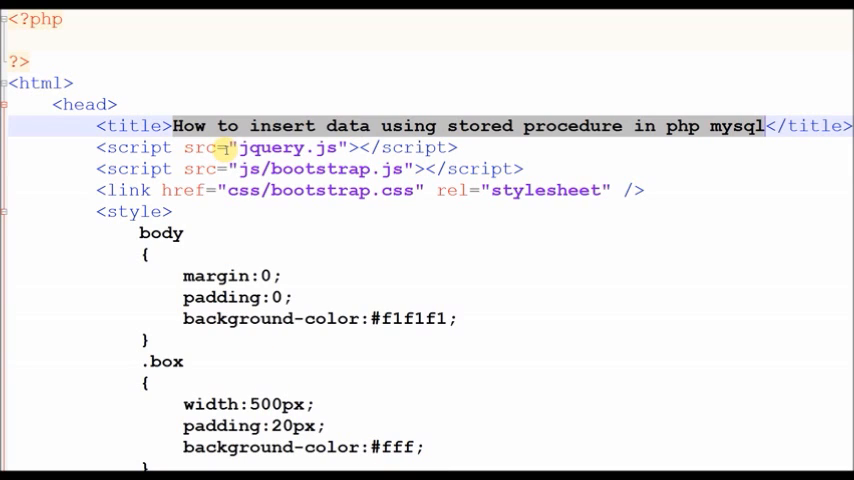
mouse_move(228, 152)
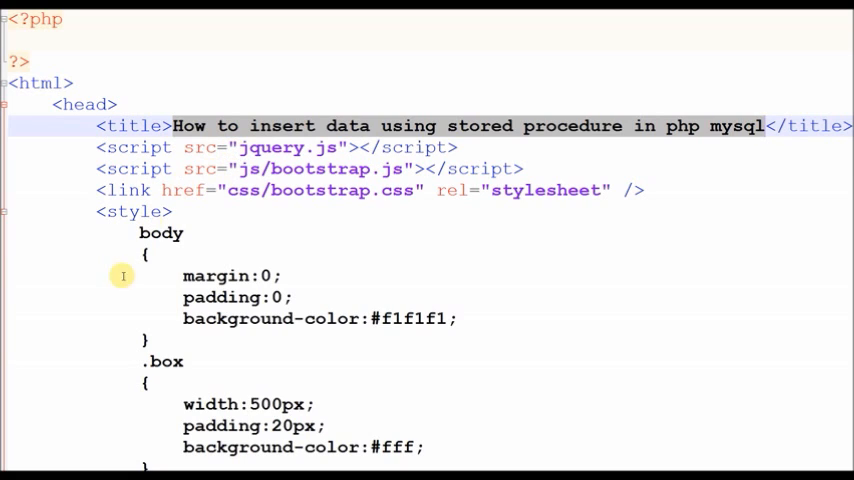
mouse_move(228, 126)
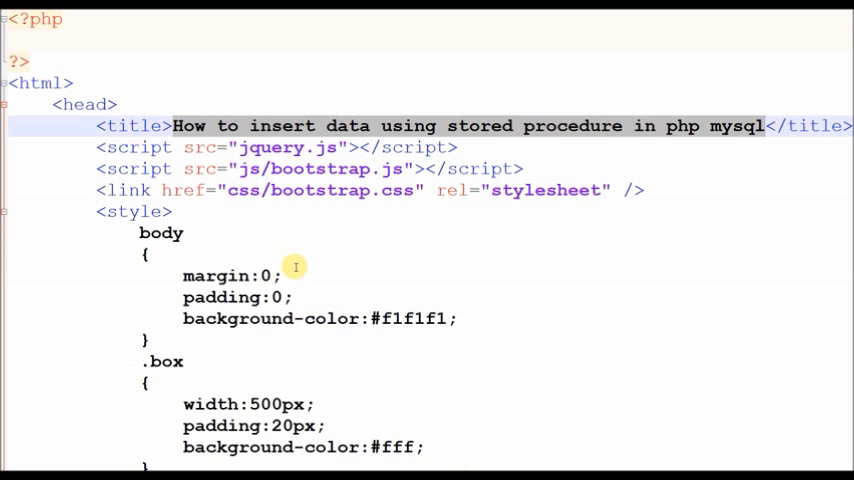
Step: View the localhost page with the Enter Username / Enter Name form and Insert button
scroll(down, 3)
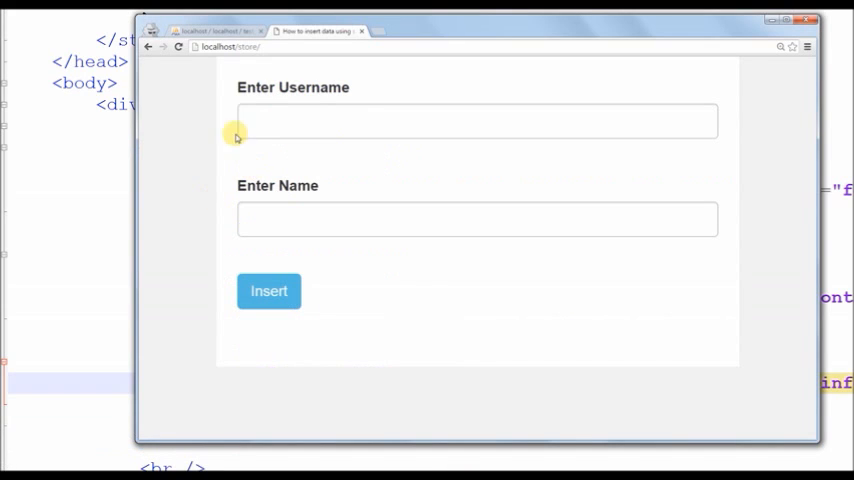
mouse_move(106, 188)
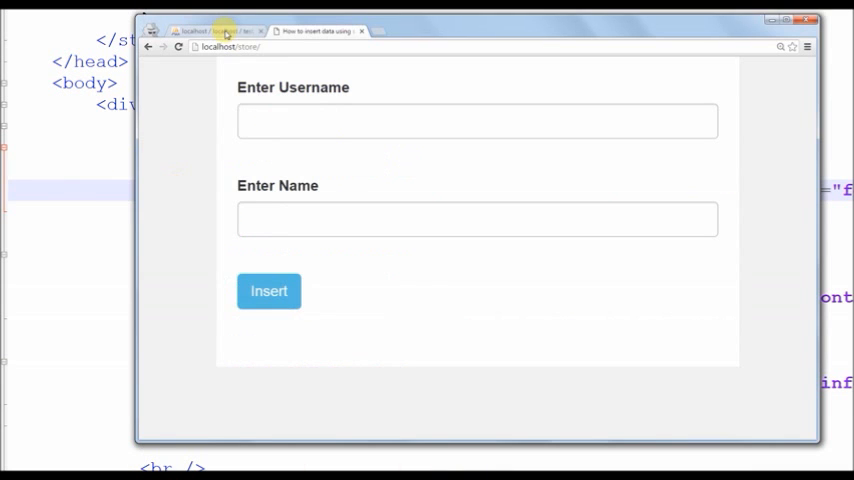
Step: Switch to phpMyAdmin's test_db users table and bring up its SQL query page
click(218, 32)
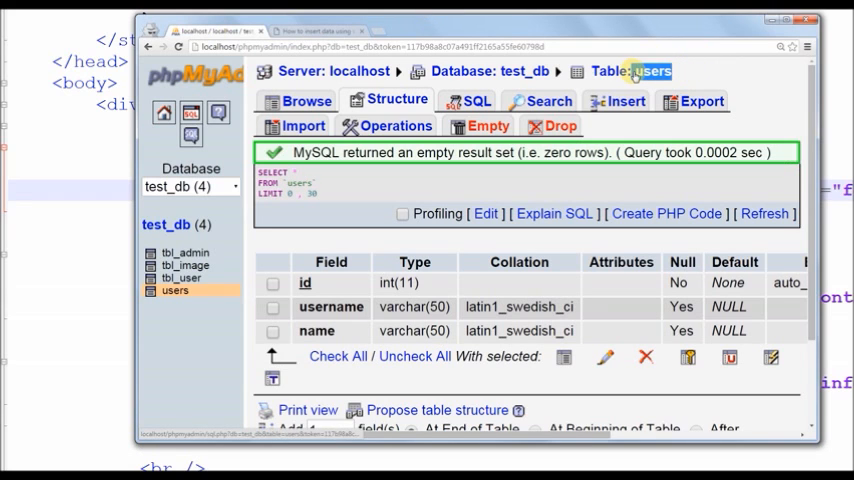
click(272, 284)
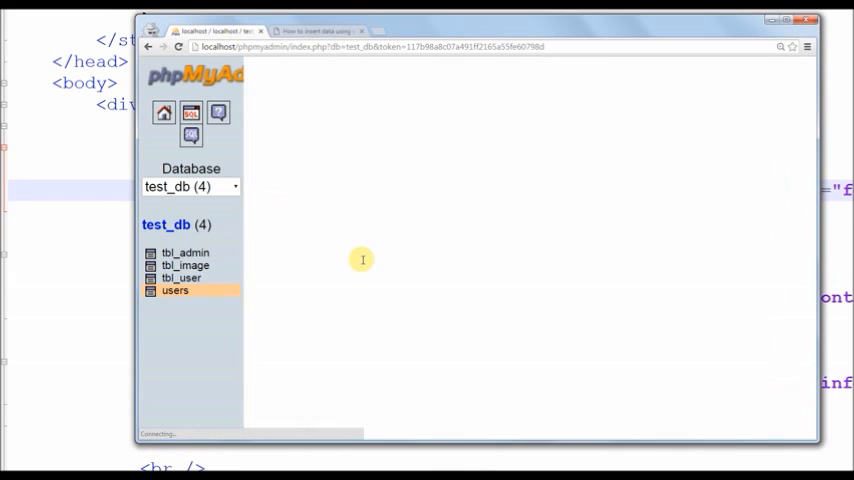
Step: Write CREATE PROCEDURE name(Input Parameter) BEGIN SQL Query END with delimiter //
click(476, 100)
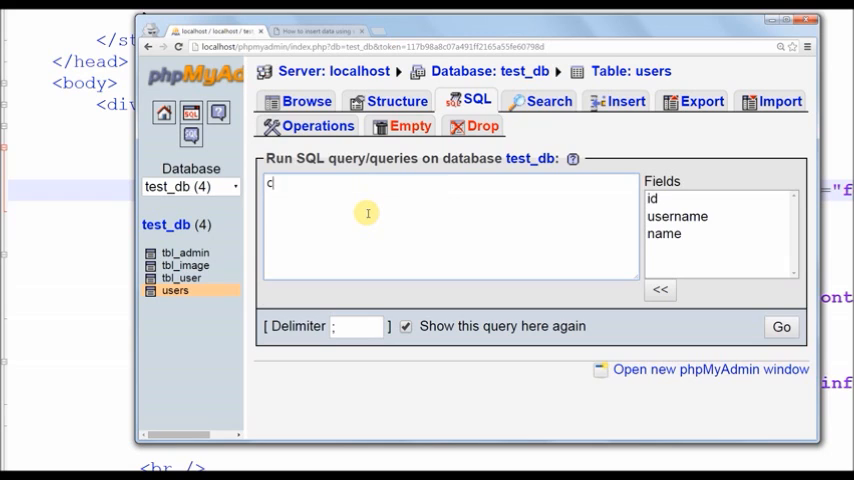
text(REATE PROC)
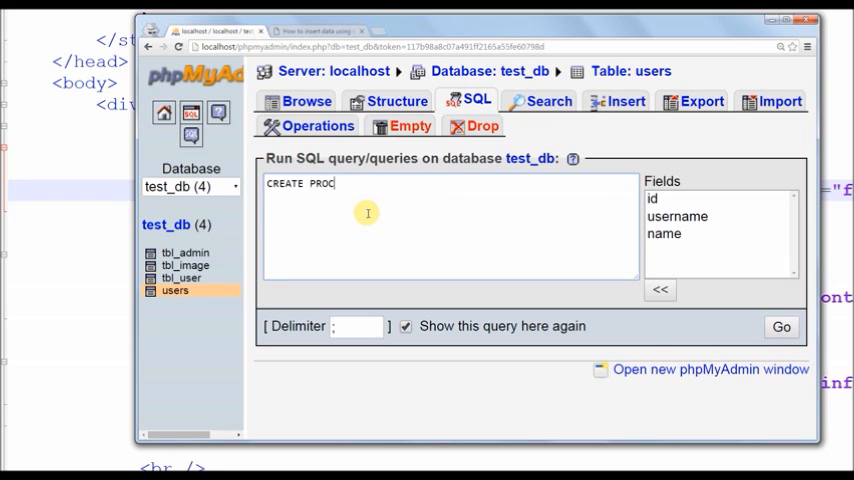
text(EDURE)
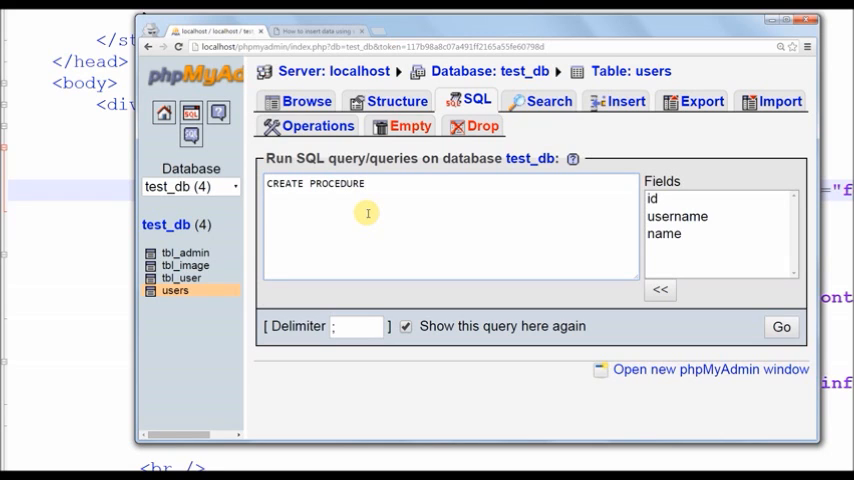
text(name()
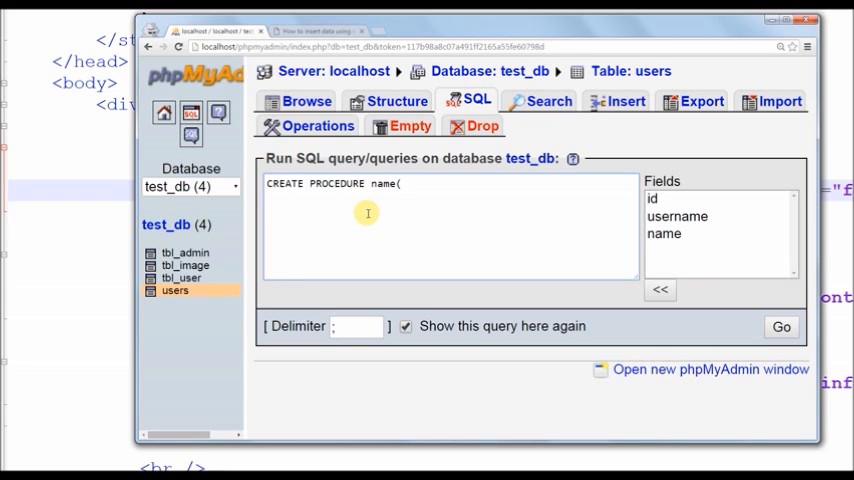
text(Input)
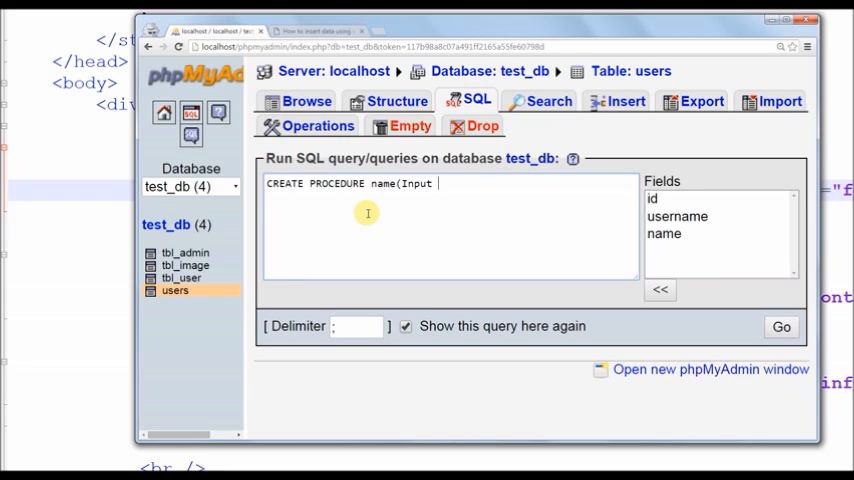
text(Parameter)
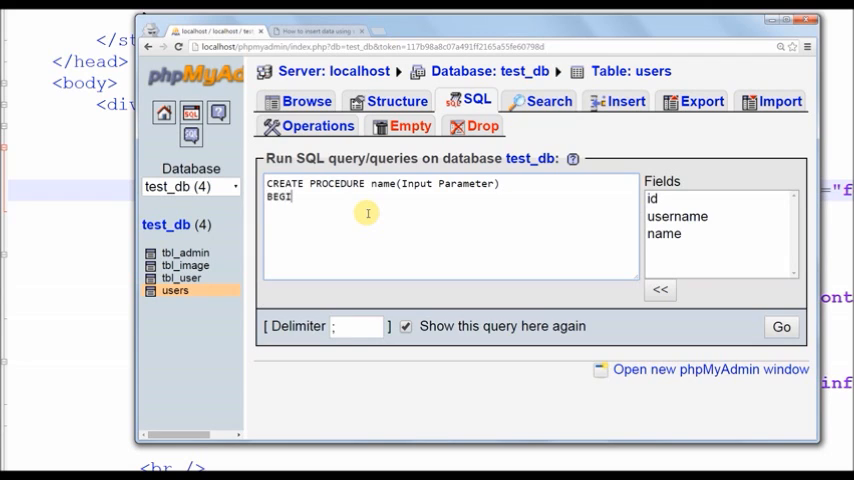
text(N)
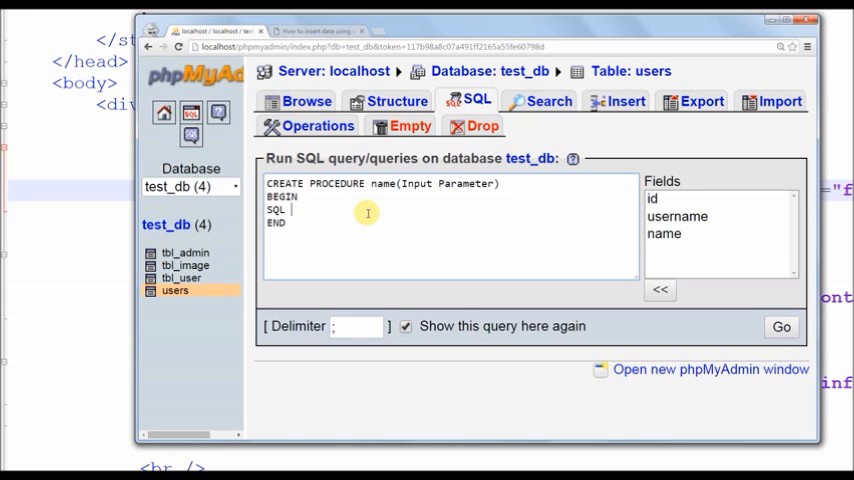
text(Query)
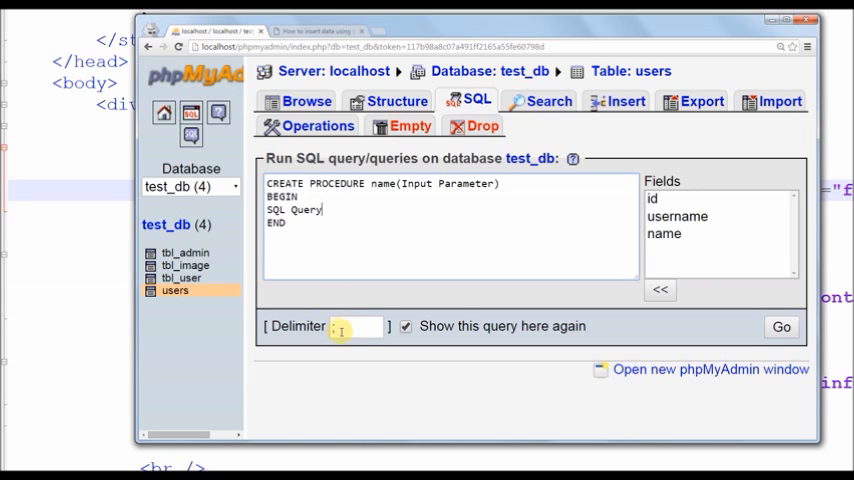
text(//)
text(insertDat)
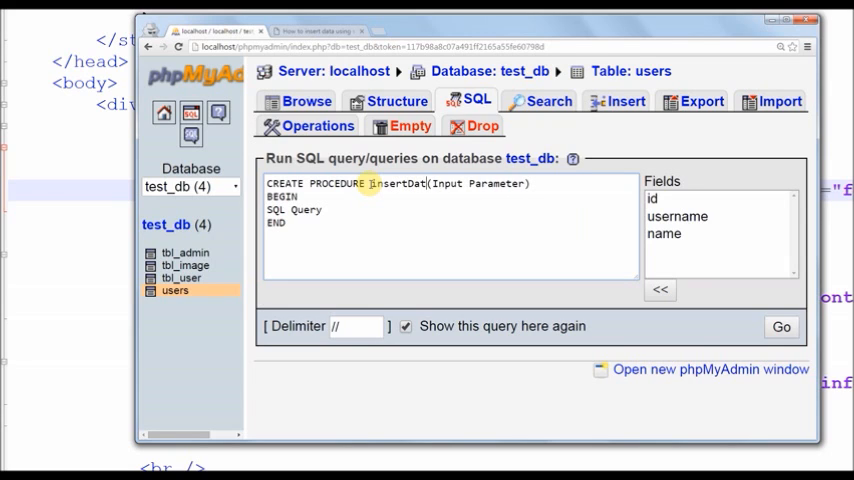
Step: Rename the procedure insertData with parameters userName varchar(50), Name varchar(50)
double_click(448, 184)
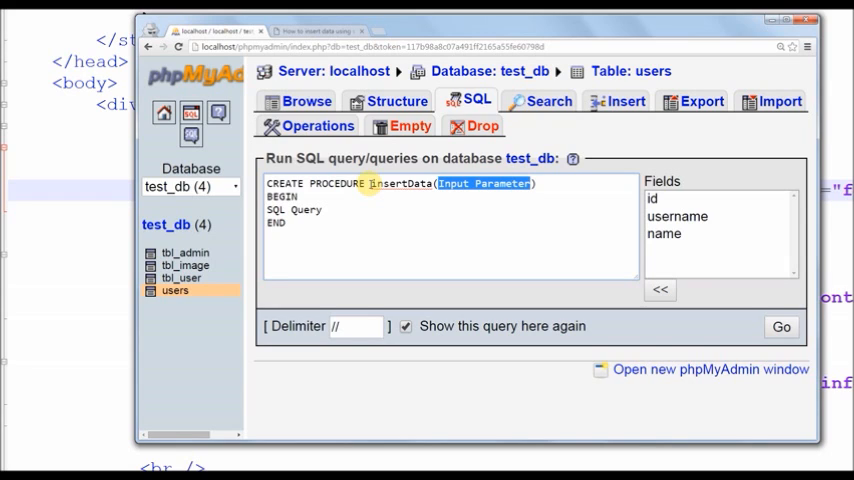
text(userN)
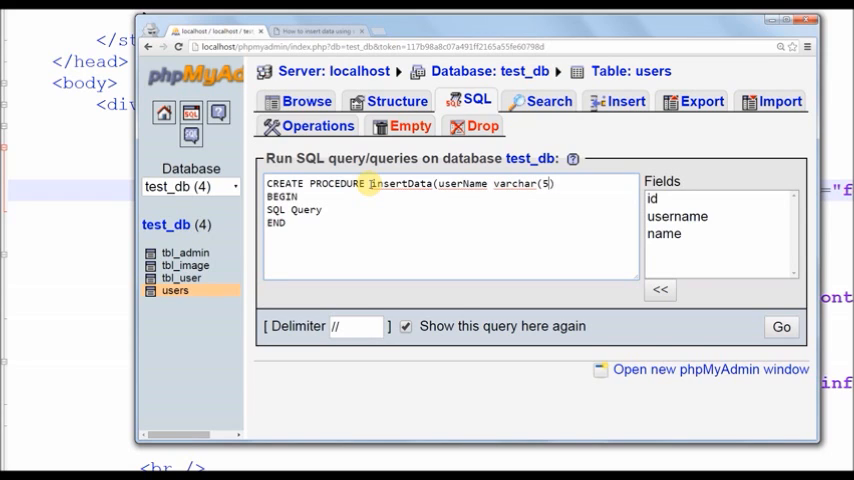
text(0), Name varchar(50)))
click(332, 210)
text(INSERT INTO)
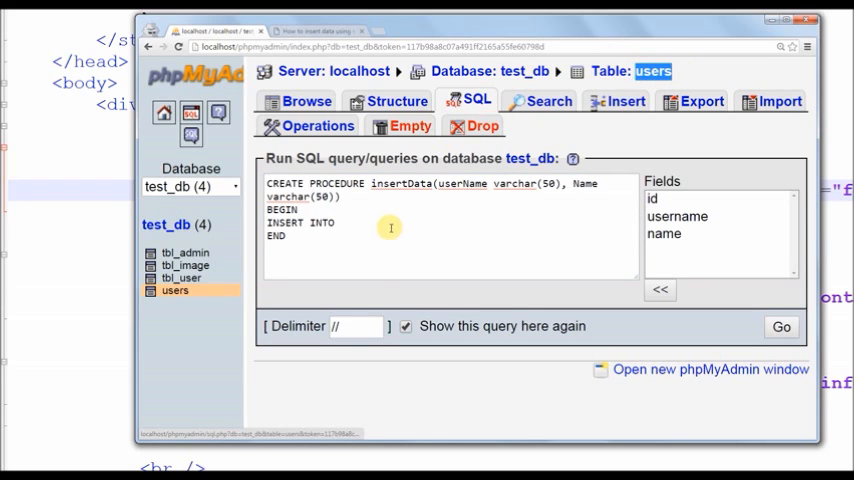
Step: Write the body INSERT INTO users(username, name) VALUES (userName, Name);
text(users()
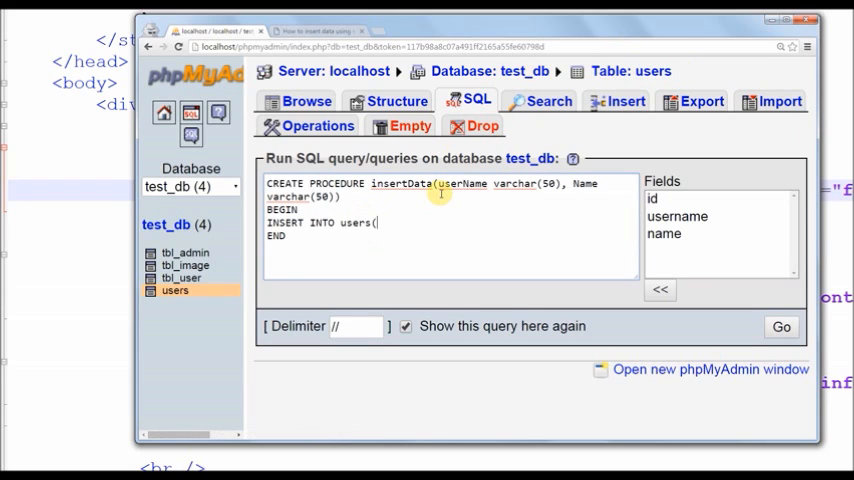
text(username)
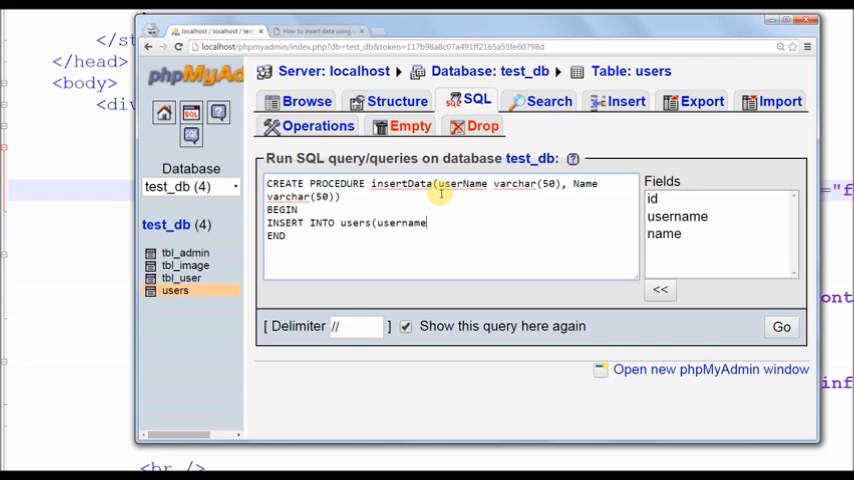
text(, name)
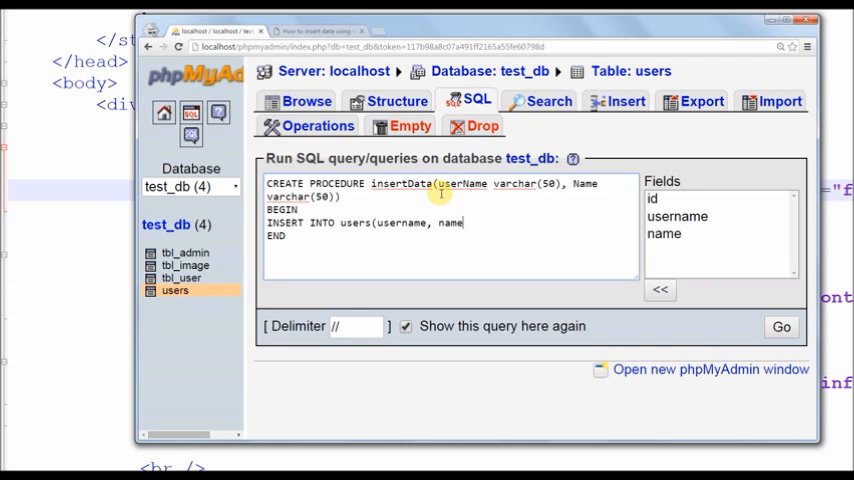
text() VALUE)
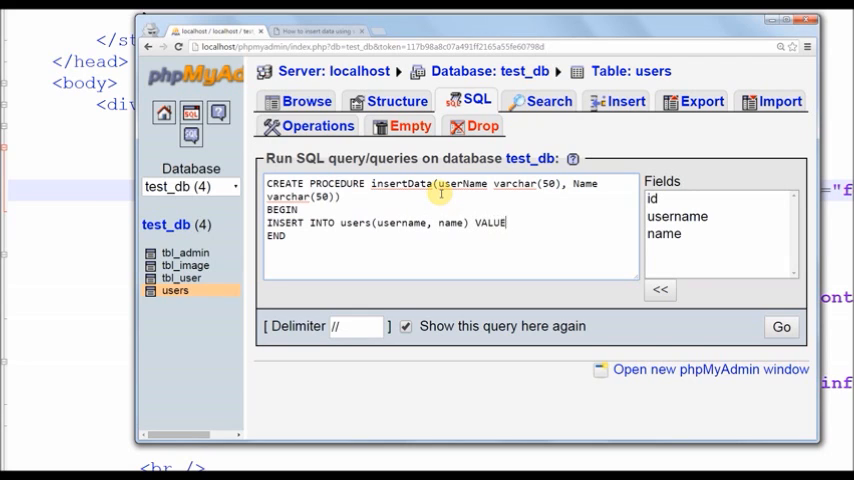
text(S ()
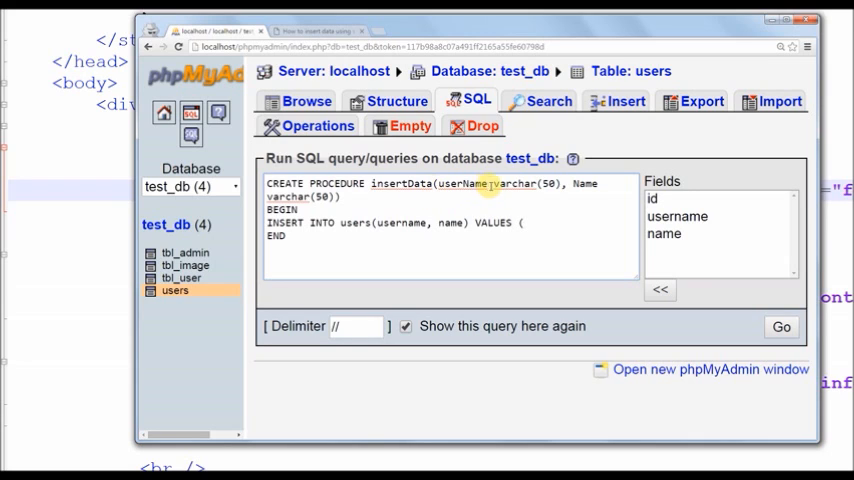
double_click(462, 184)
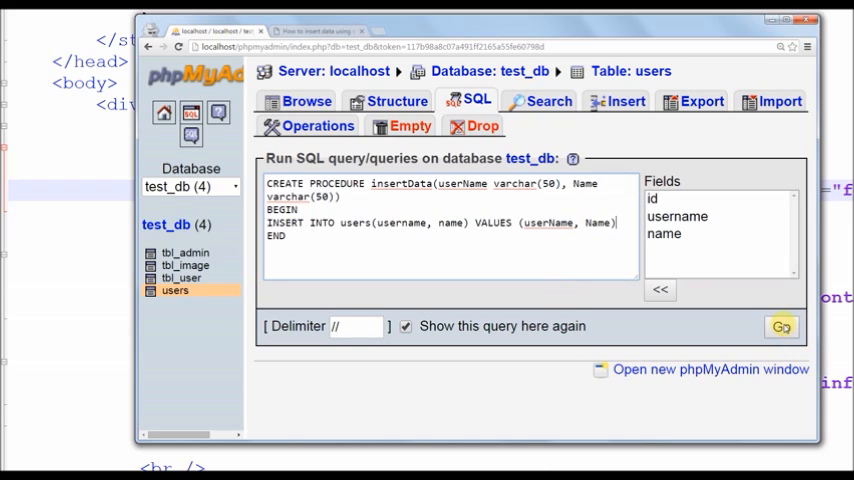
text(;)
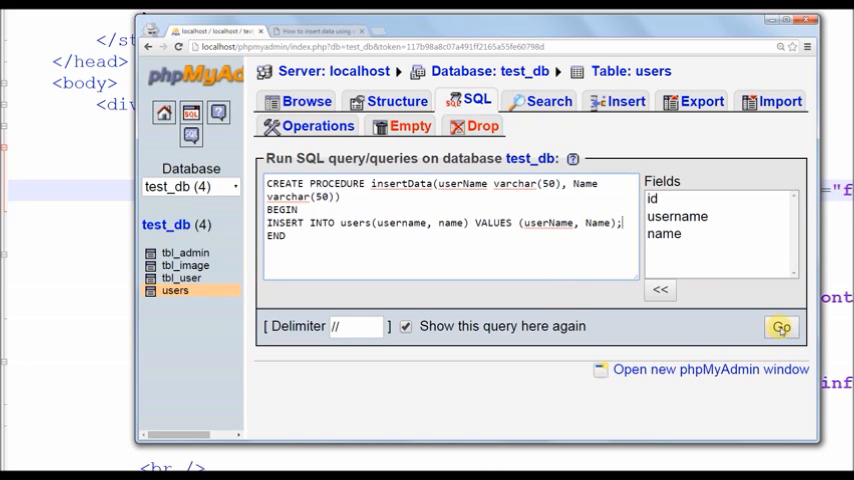
Step: Run the statement to create insertData, check the test_db tables, and return to the PHP file
click(780, 328)
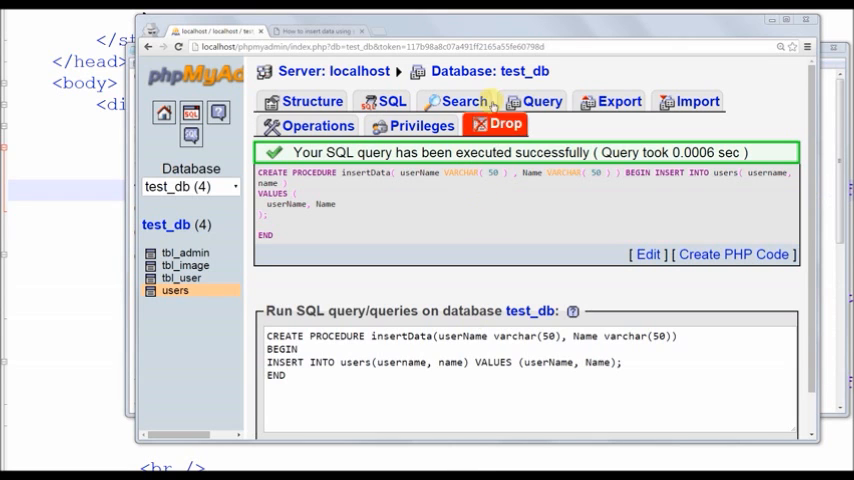
click(310, 100)
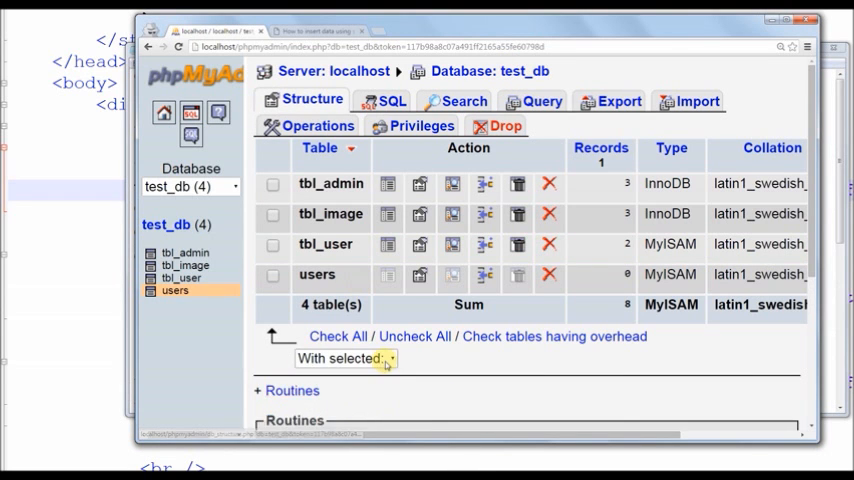
scroll(down, 3)
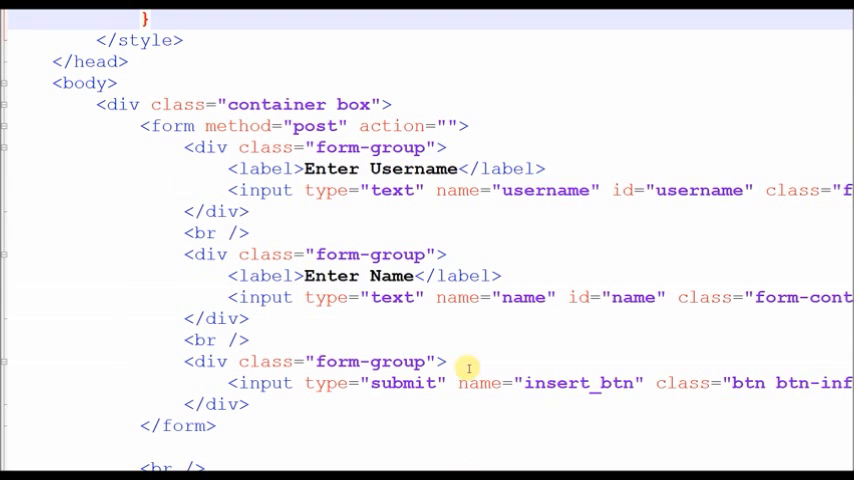
mouse_move(190, 148)
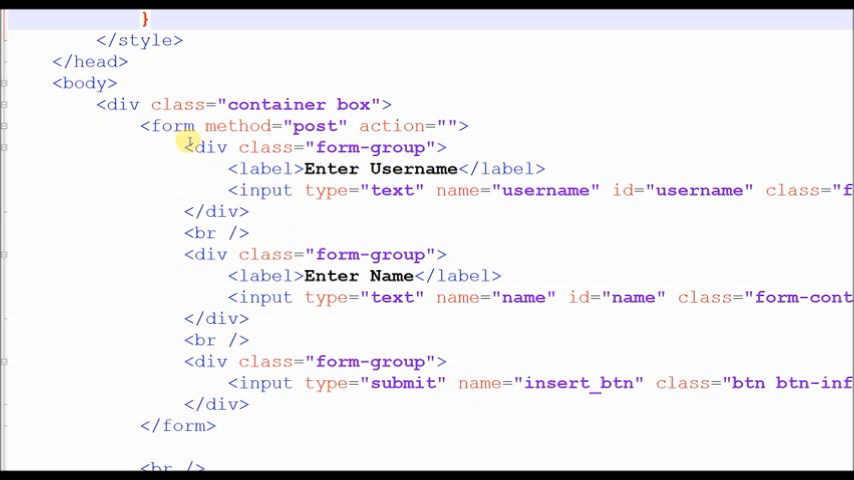
scroll(up, 3)
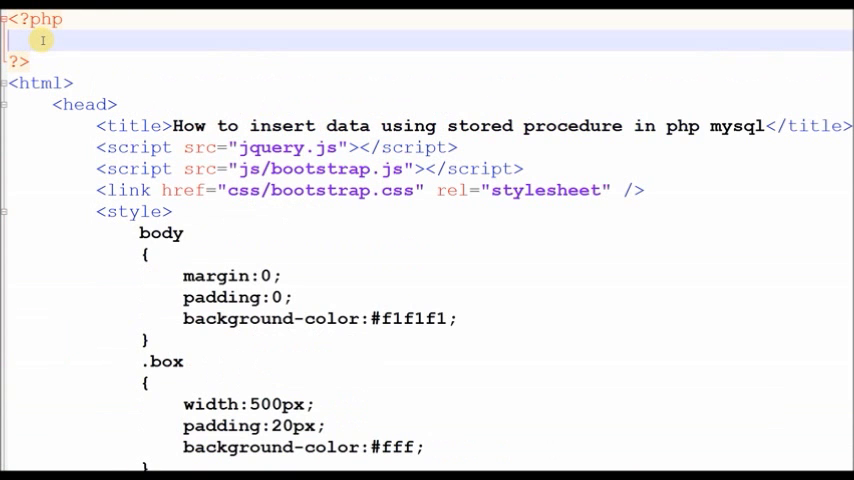
Step: Add $connect = mysqli_connect("localhost","root","","test_db"); to the PHP block
text($connect)
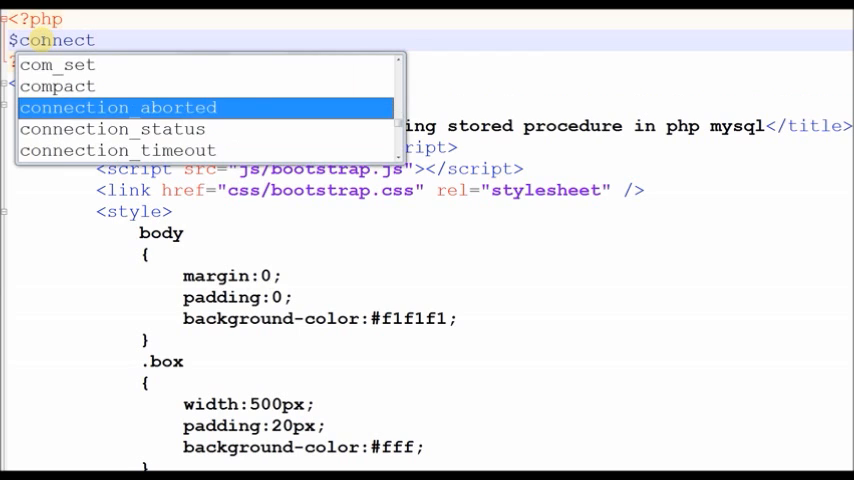
text(= mysql)
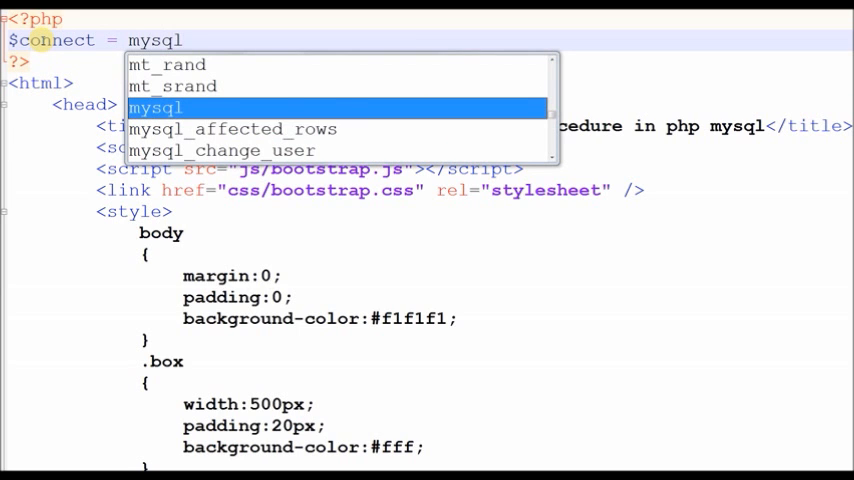
text(i_conne)
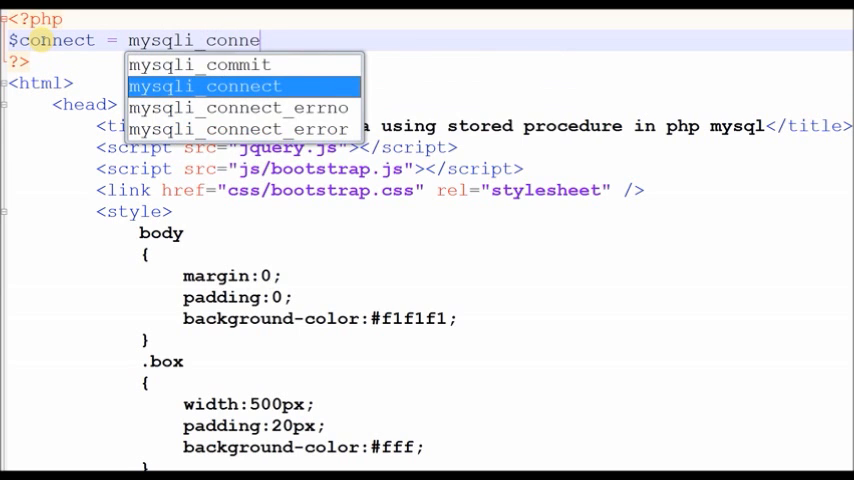
click(204, 86)
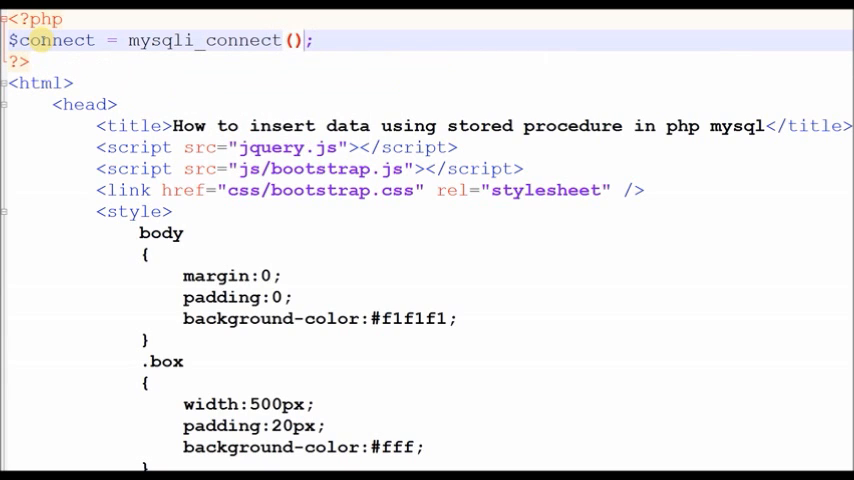
text("locva")
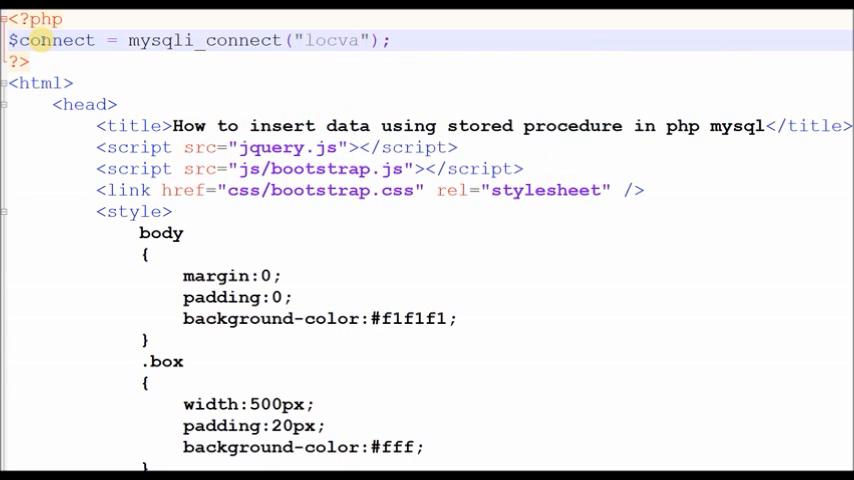
text(localhost)
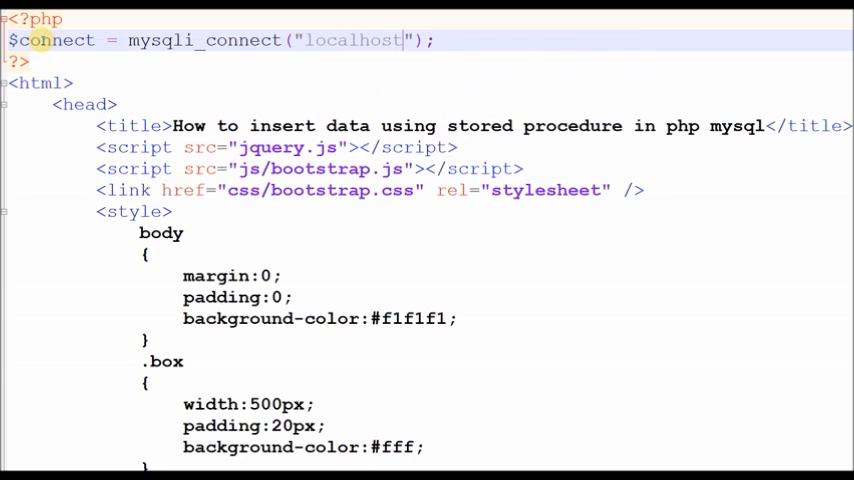
text(, "")
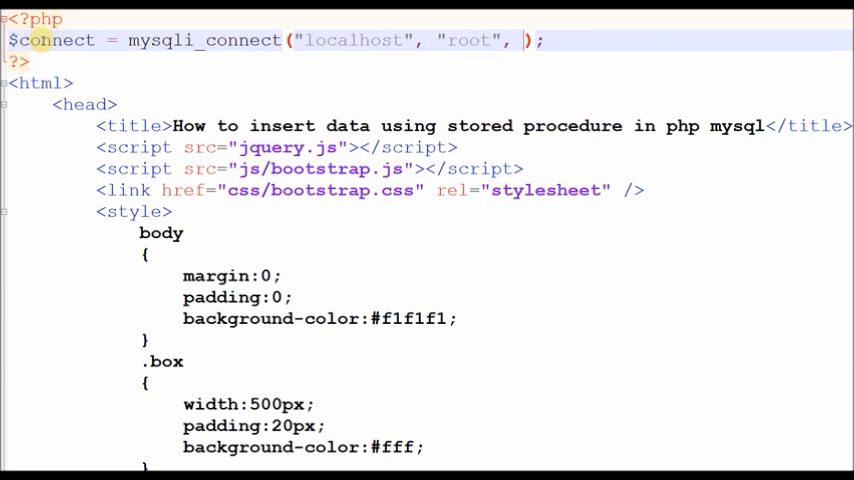
text("", "test_db)
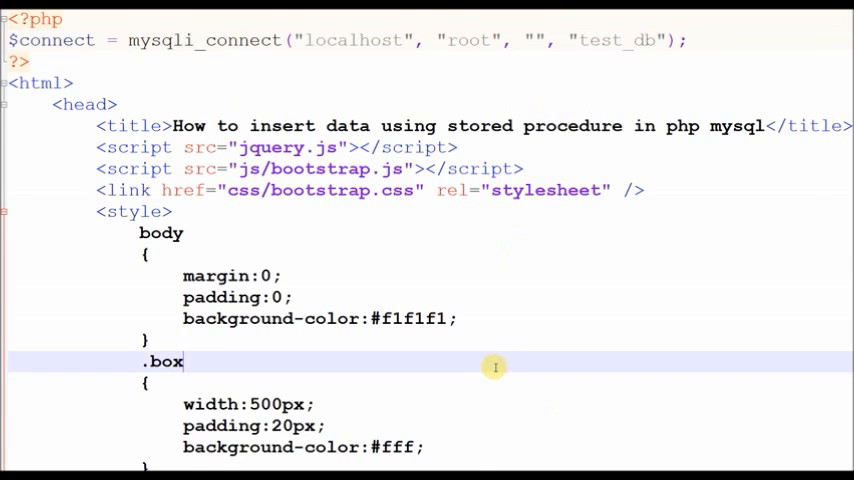
Step: Start the if(isset($_POST["insert_btn"])) block that runs on form submission
scroll(down, 3)
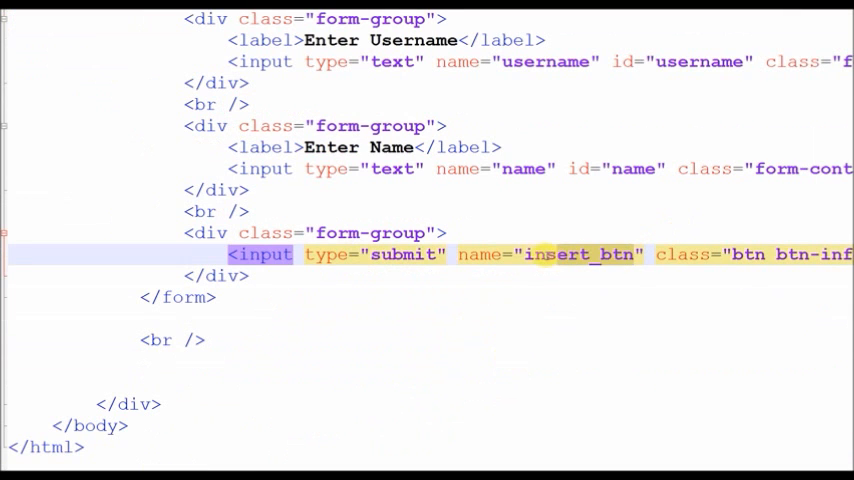
scroll(up, 3)
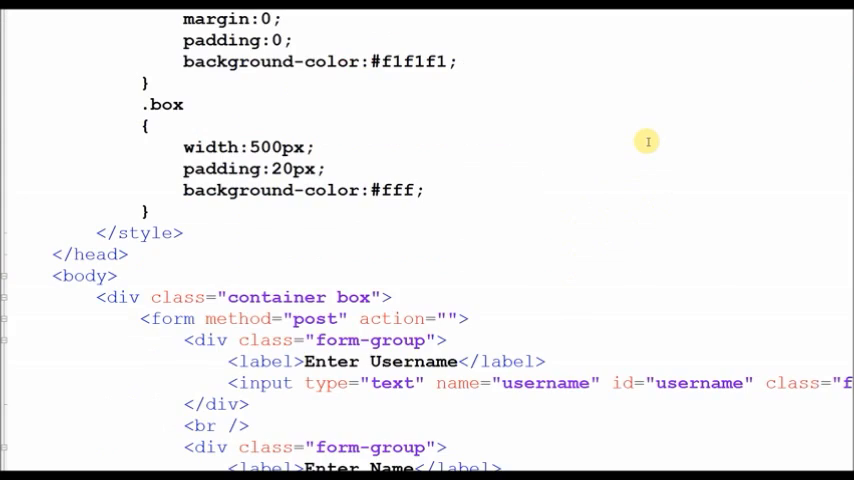
scroll(up, 3)
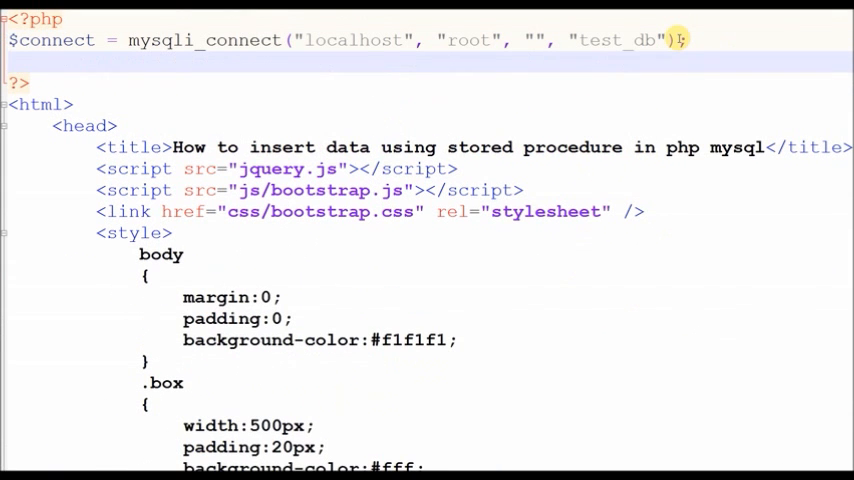
text(if(i)
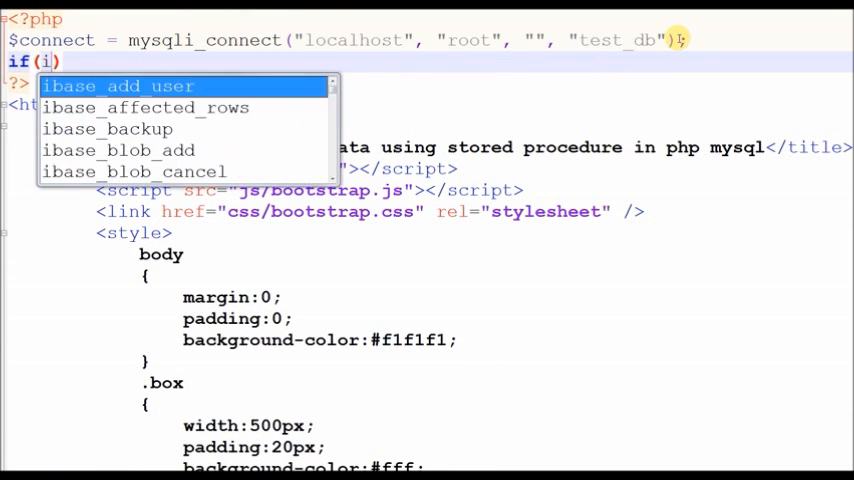
text(sset($)
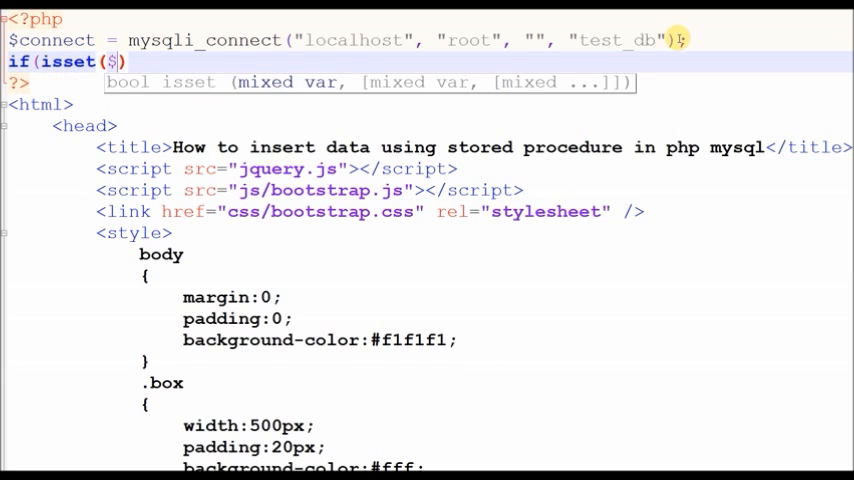
text(_POST[])
text($sql = "C)
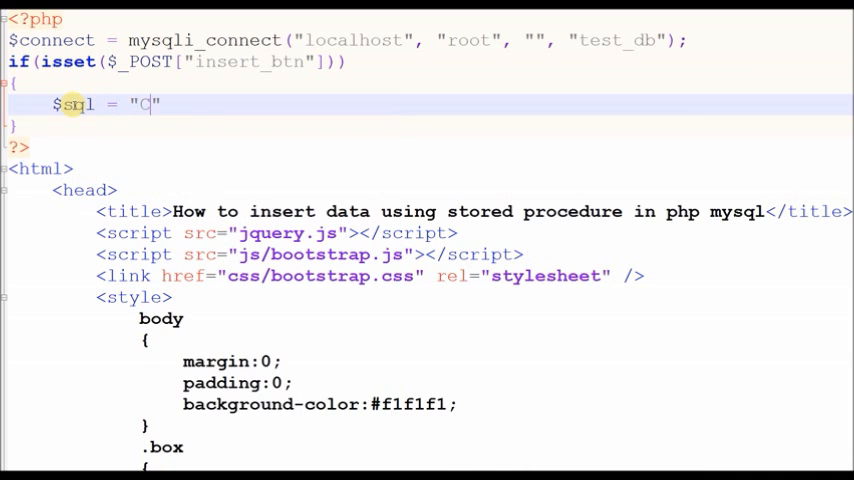
Step: Build $sql = "CALL insertData('".$_POST["username"]."', '".$_POST["name"]."')";
text(CALL)
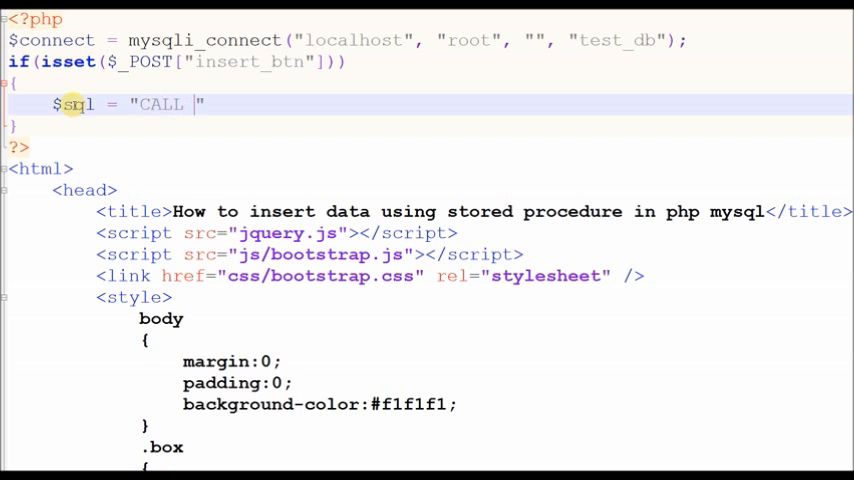
text(i)
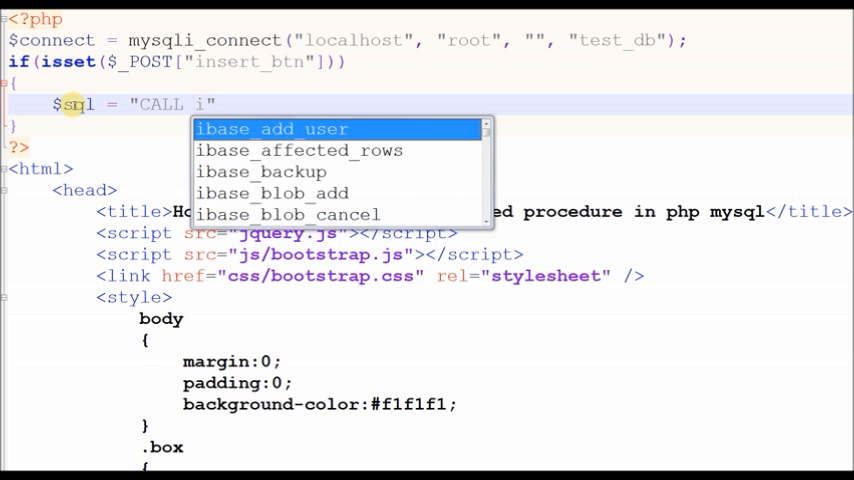
text(nsertData)
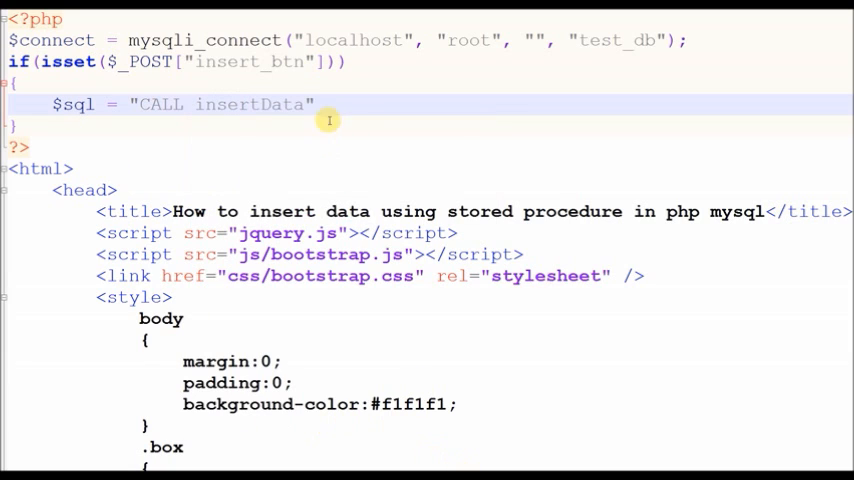
text(())
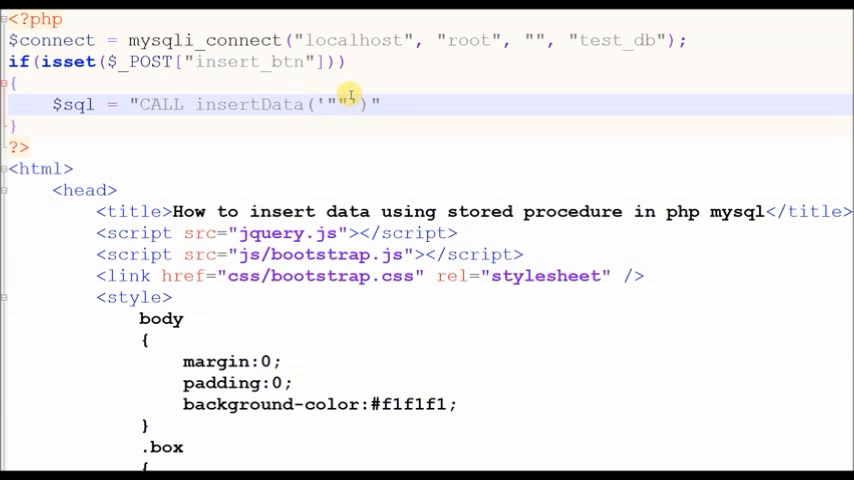
scroll(down, 3)
text(..)
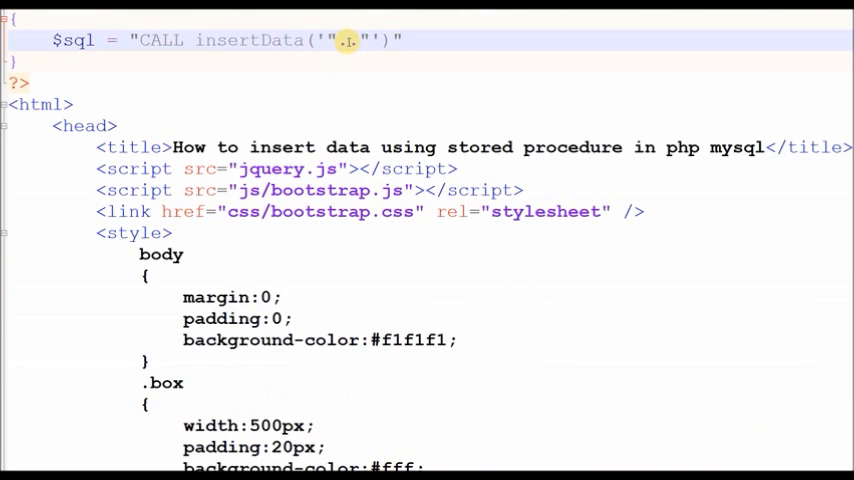
text($_POST[])
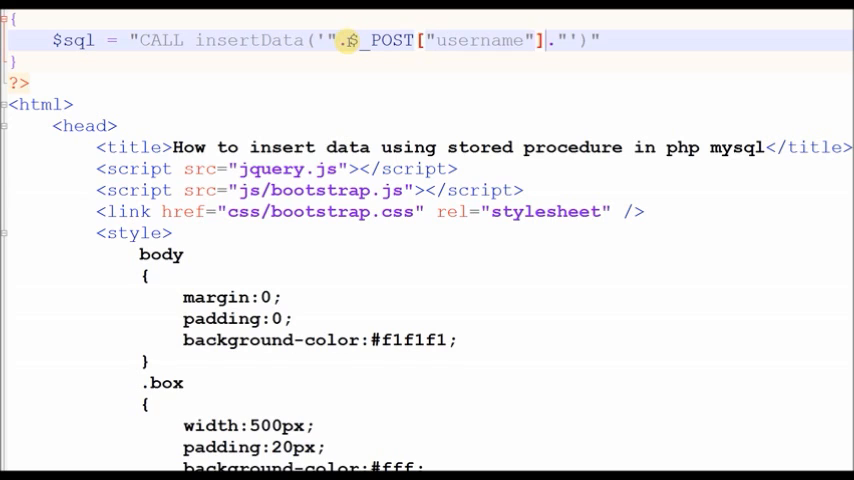
text(, '")
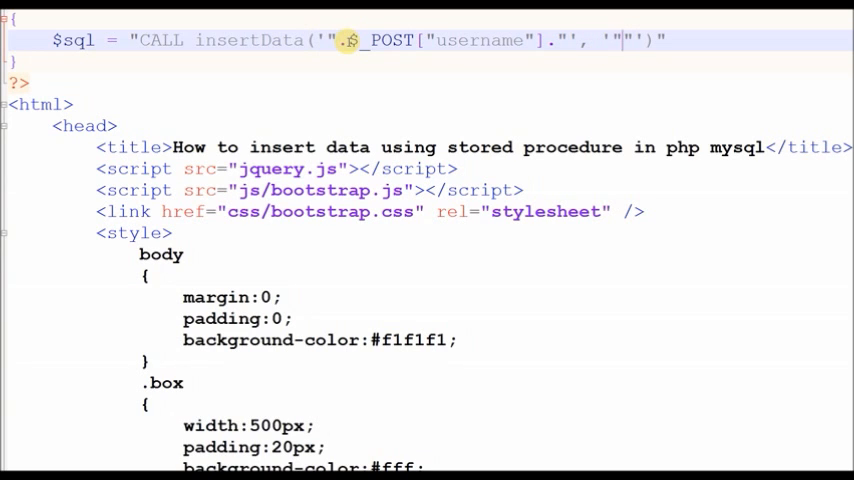
text($_POST["name"].)
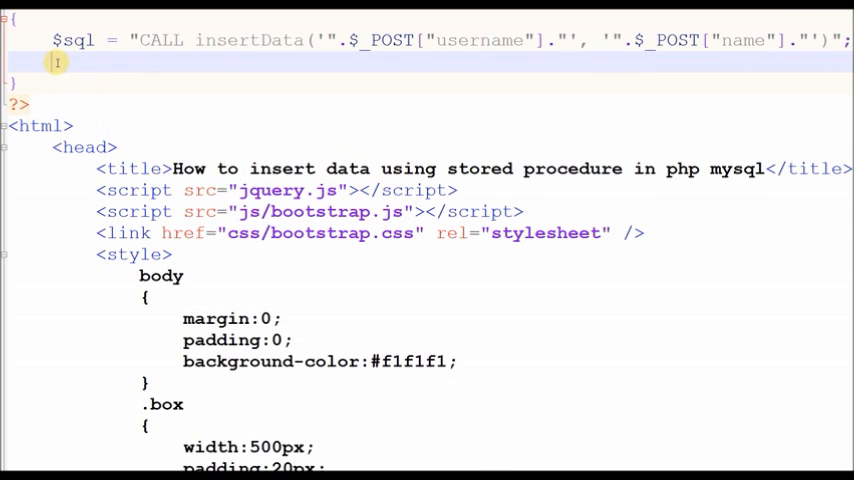
Step: Wrap the query in if(mysqli_query($connect, $sql)) to run it and test success
text(if(m)
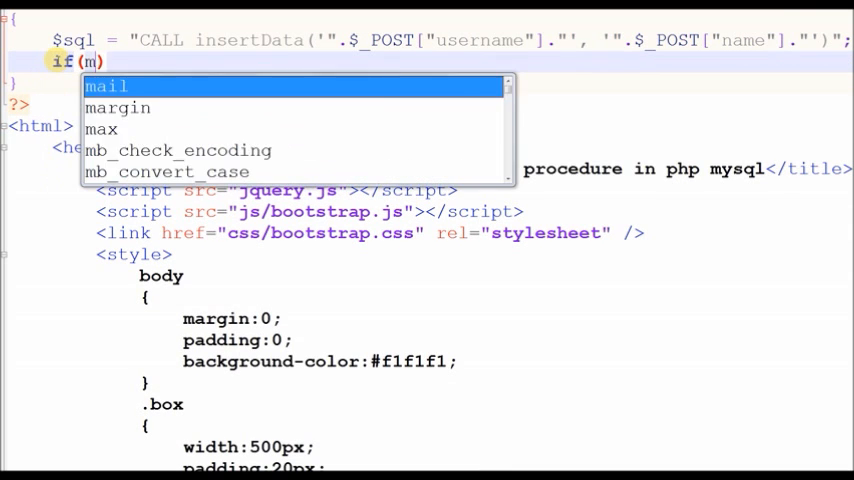
text(ysqli)
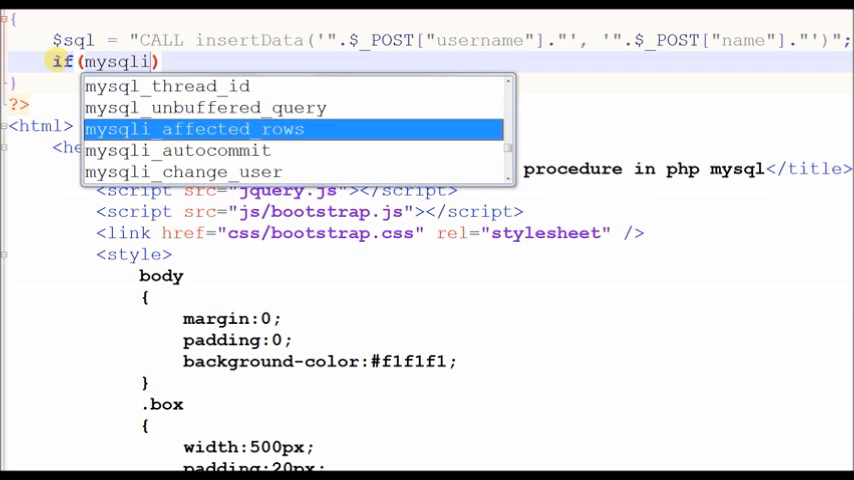
text(_query($conne)
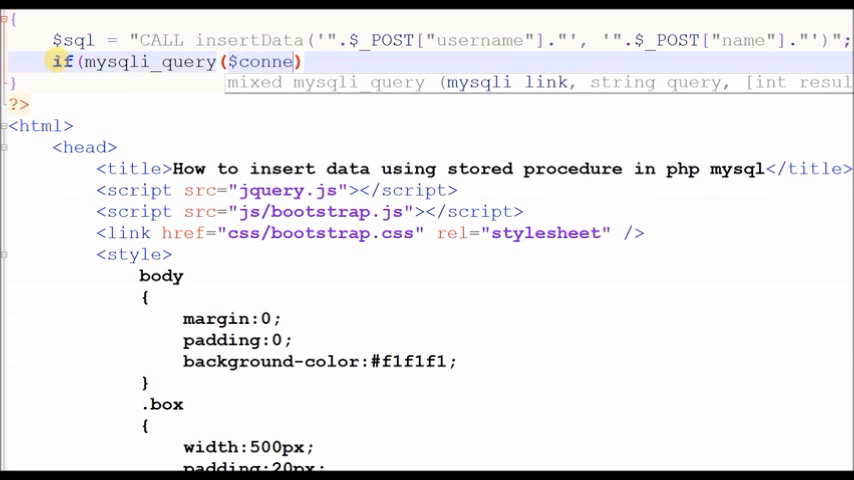
text(ct, $)
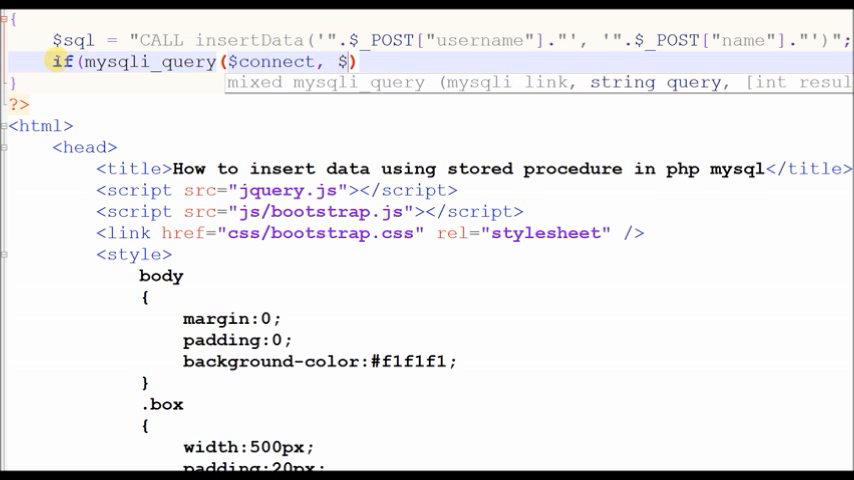
text(sql))
text({)
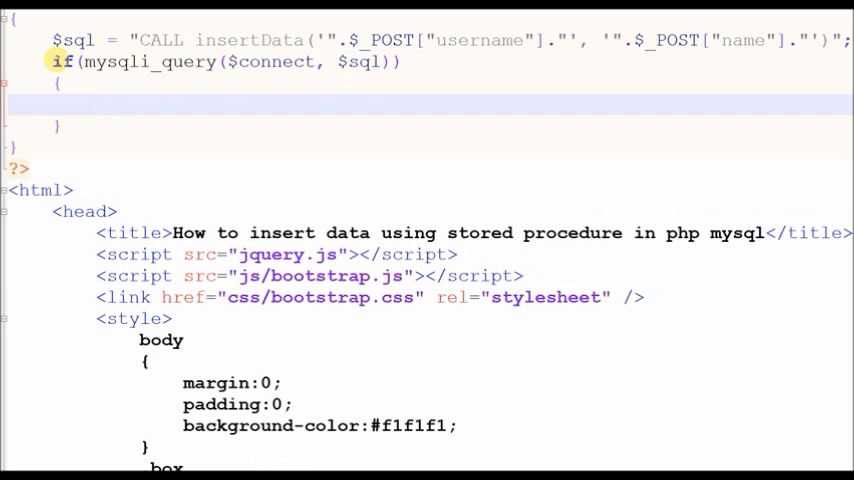
Step: Redirect with header("location:index.php?inserted=1"); on success and begin the next if
text(header())
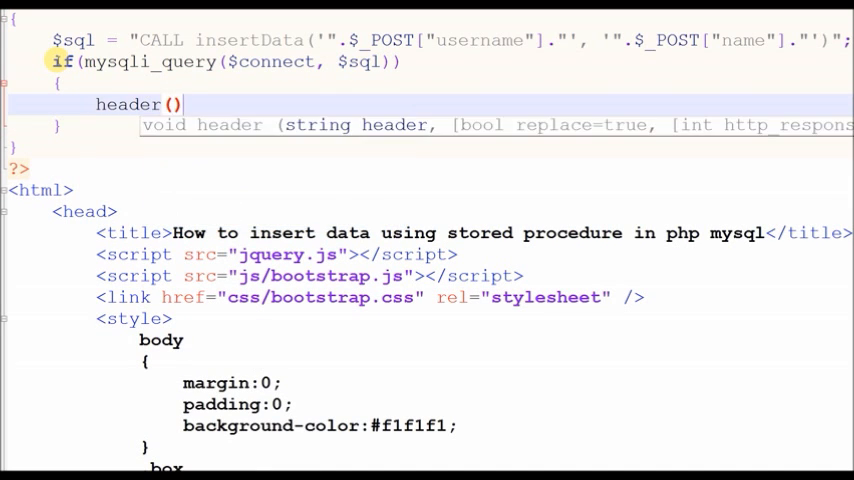
text("location:inde)
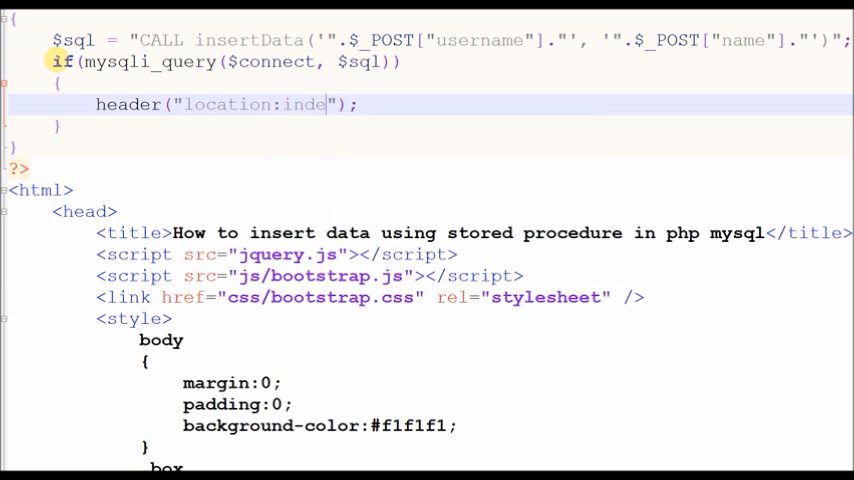
text(x.php?)
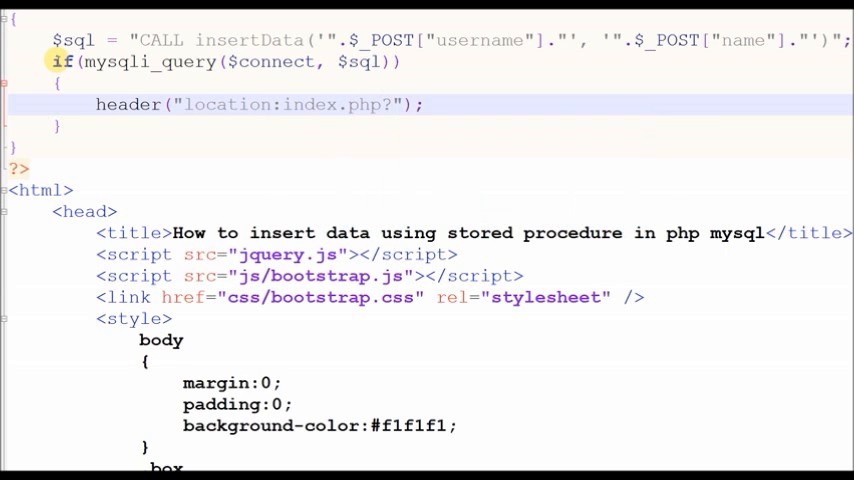
text(inserted)
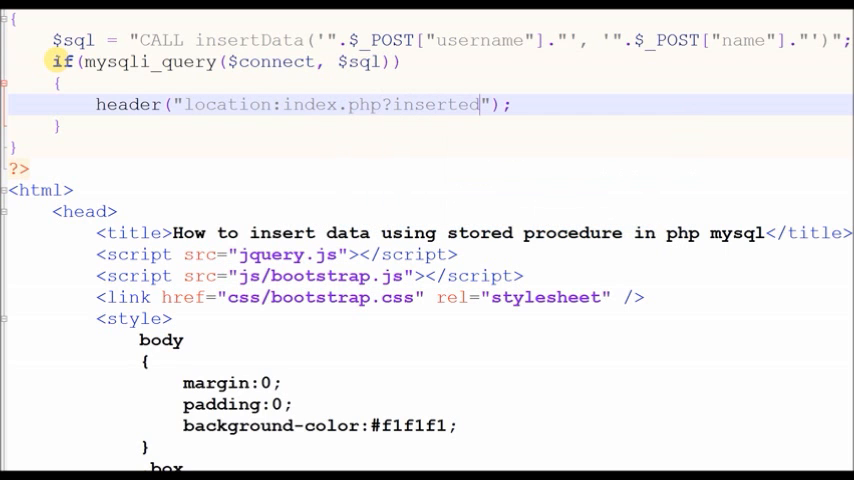
text(=1)
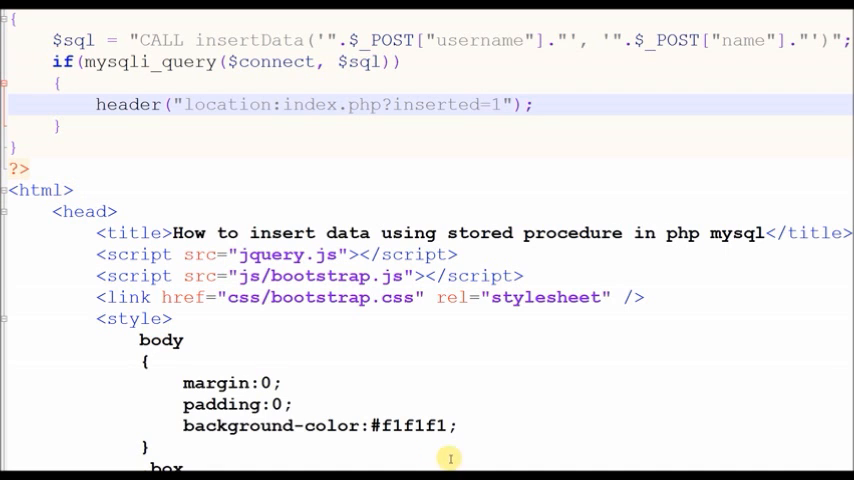
text(if(isset($_GET)
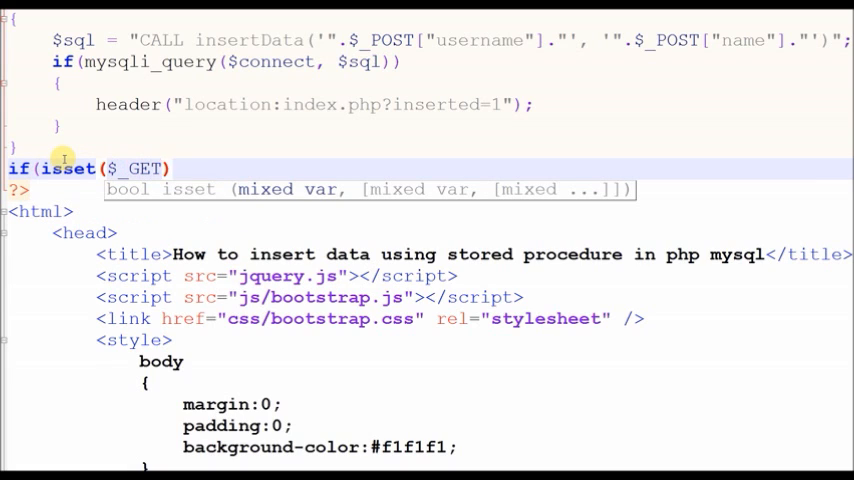
Step: Echo a <script>alert("data inserted")</script> when $_GET["inserted"] is set
text(["inserted"])
text({)
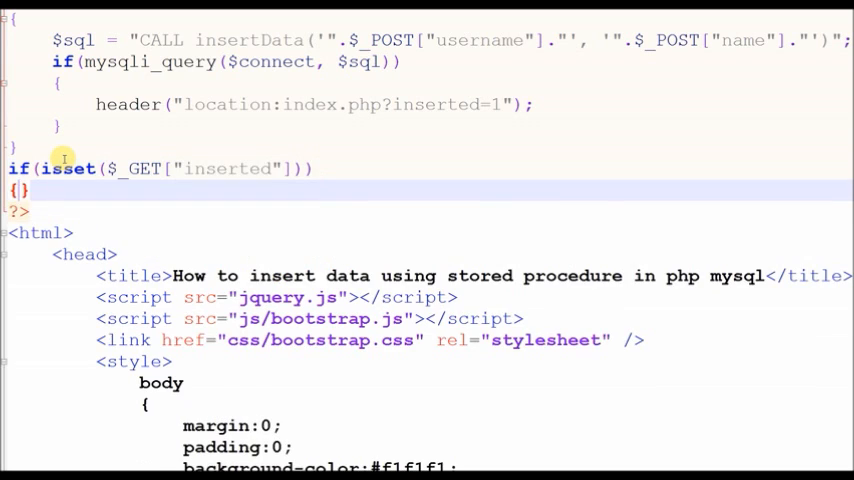
text(echo '';)
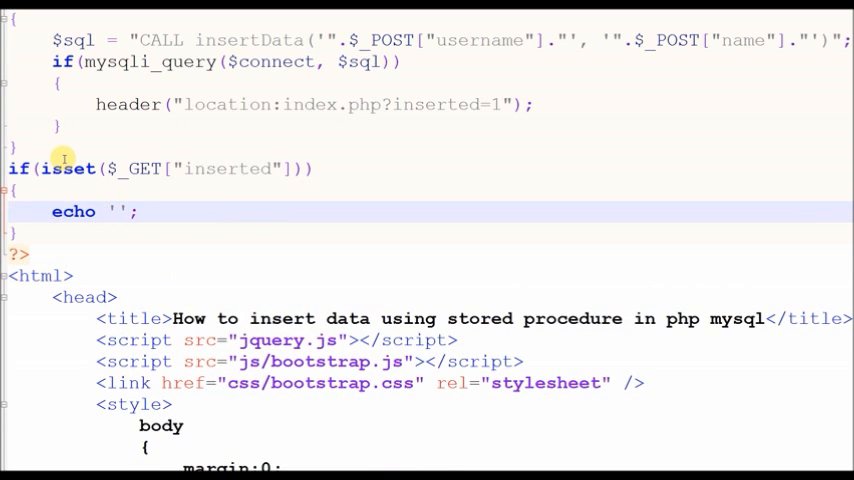
text(<script></script>)
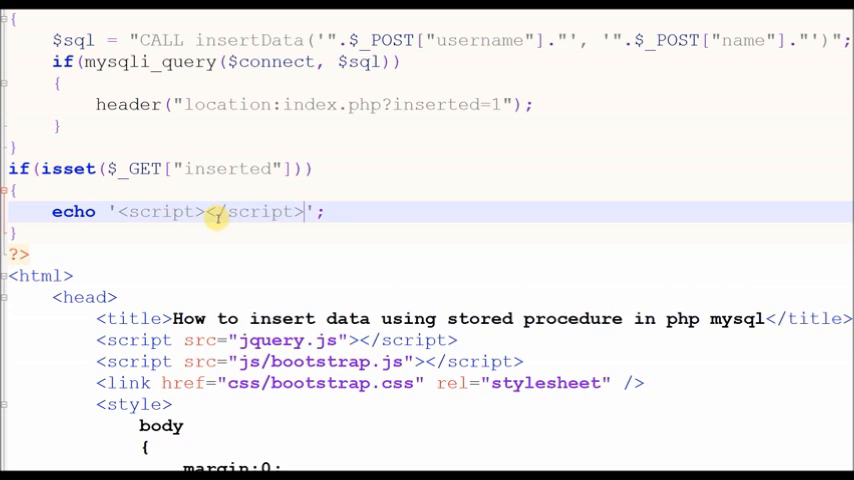
text(alert()
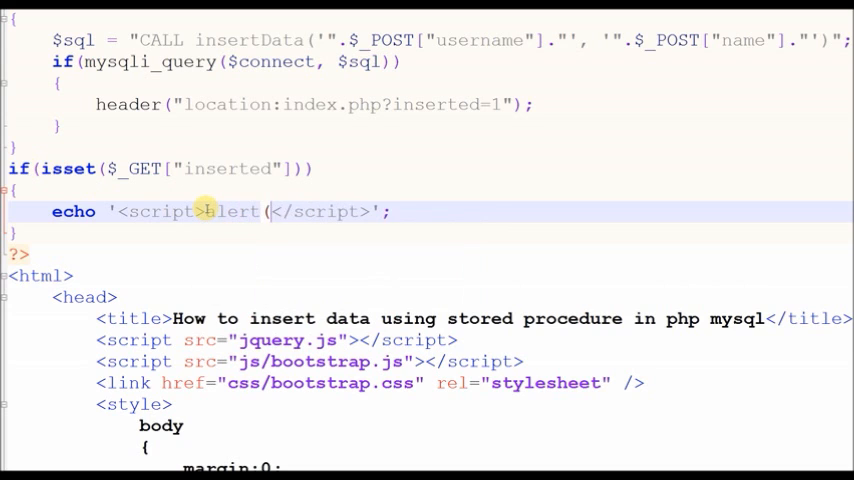
text(:))
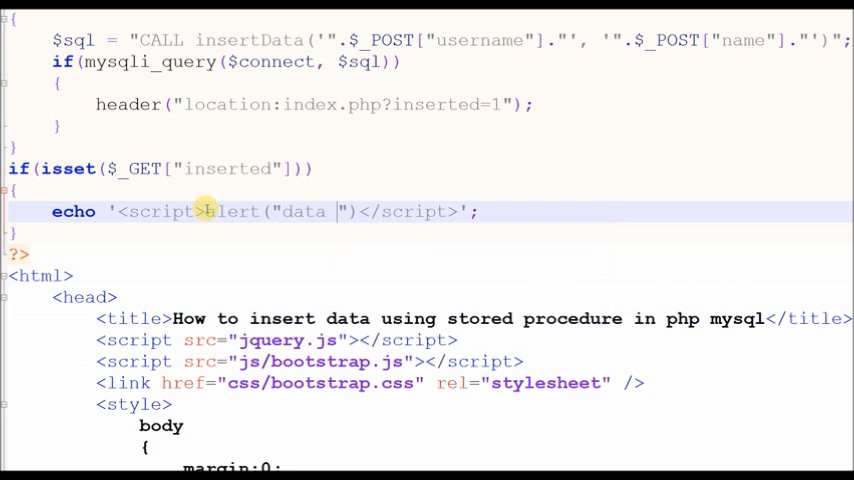
text(inserted)
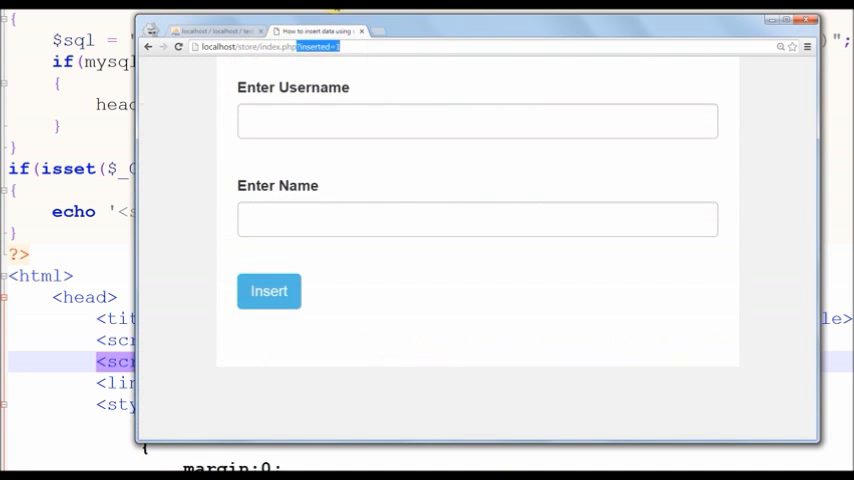
Step: Submit test_user / User Name through the form, dismiss the alert, reload, and return to phpMyAdmin
text(test_user)
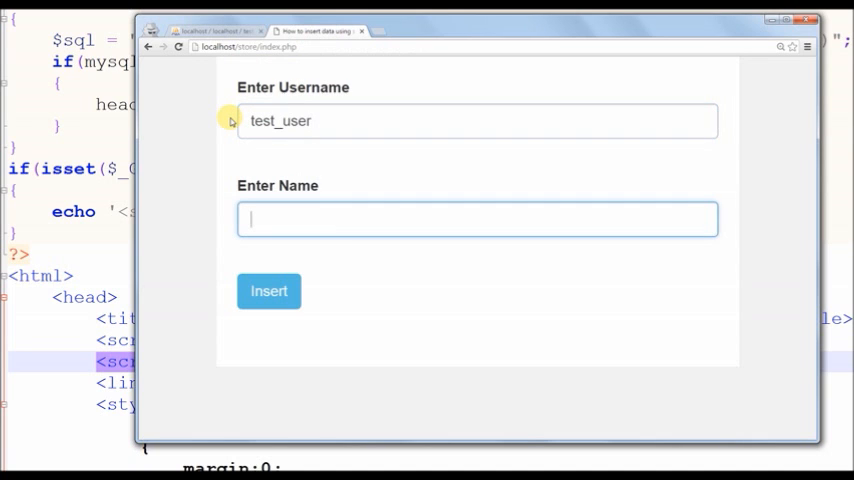
text(User N)
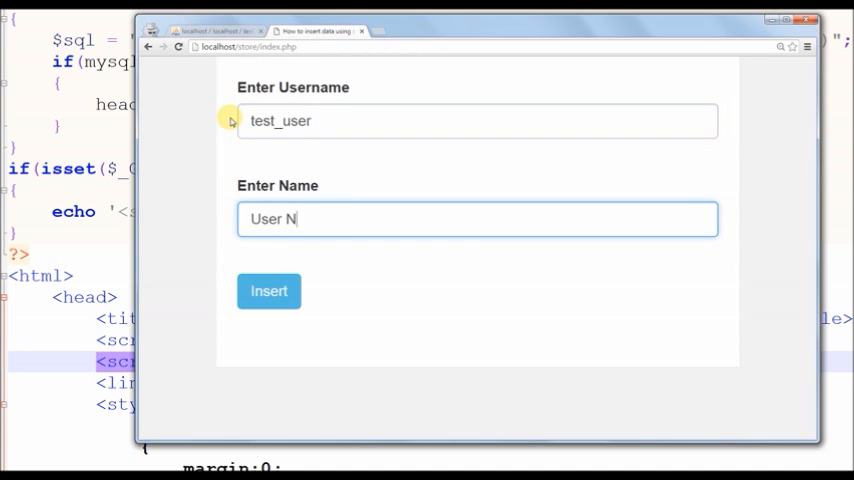
click(268, 292)
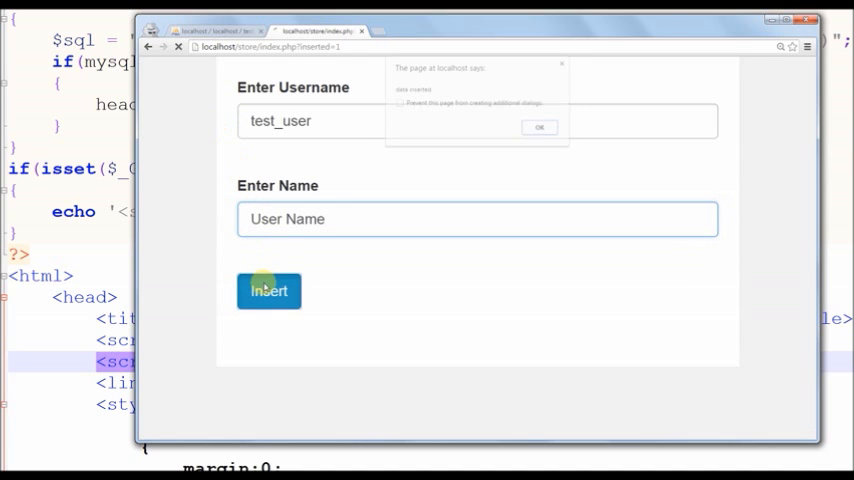
click(540, 128)
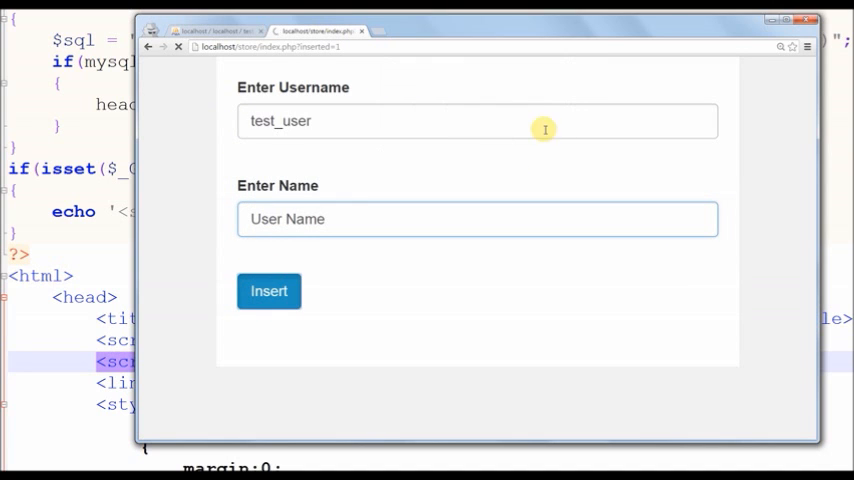
click(268, 292)
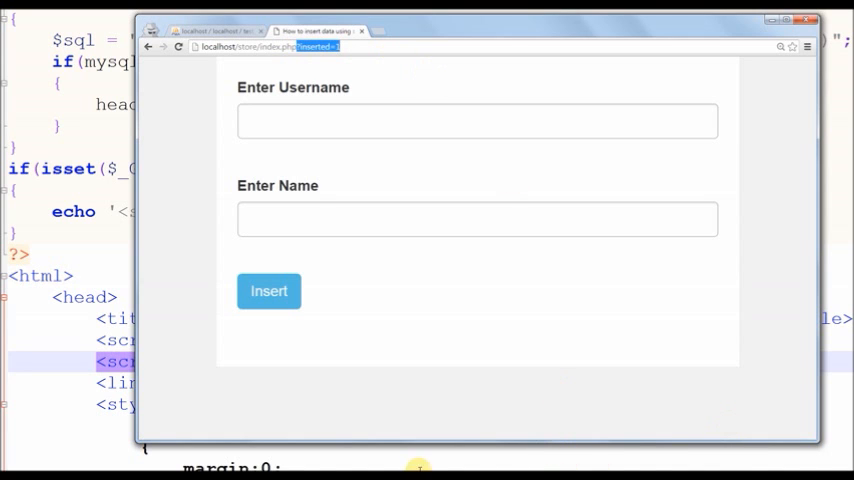
click(210, 32)
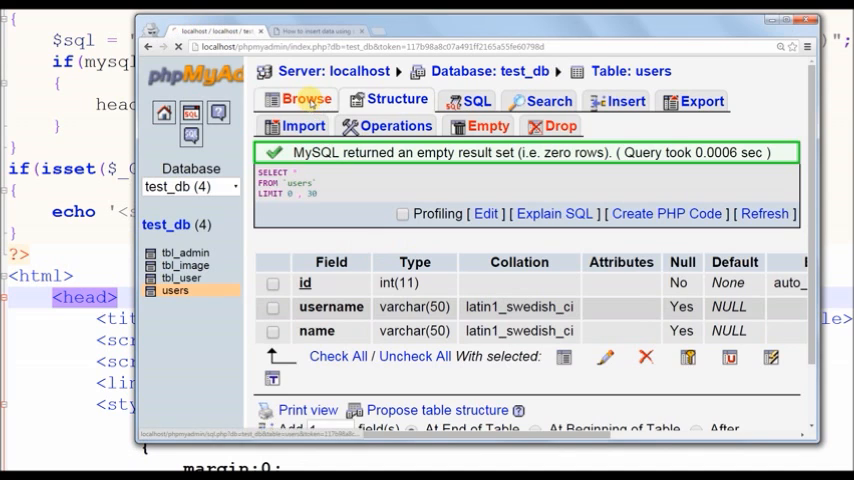
Step: Browse the users table to see the single row test_user / User Name, then return to the form
click(308, 100)
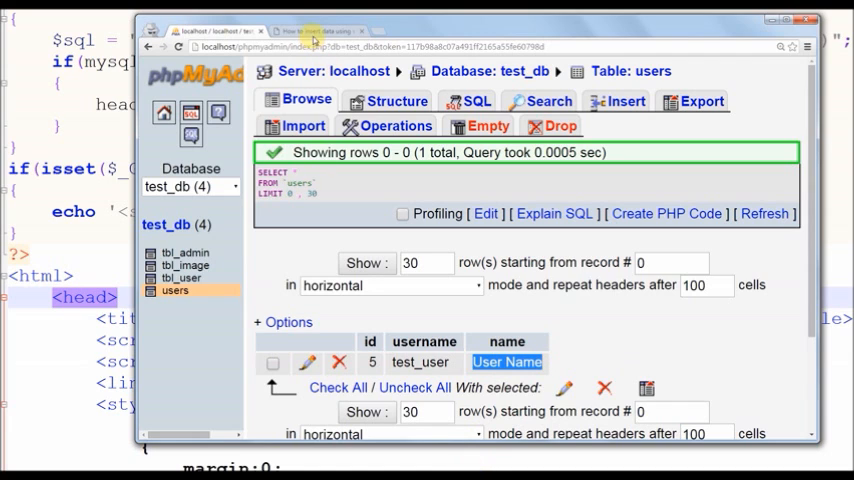
click(316, 32)
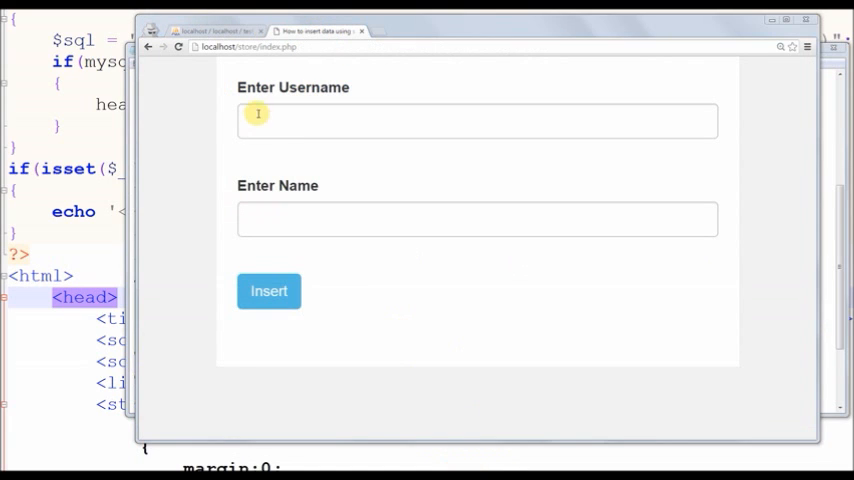
click(476, 120)
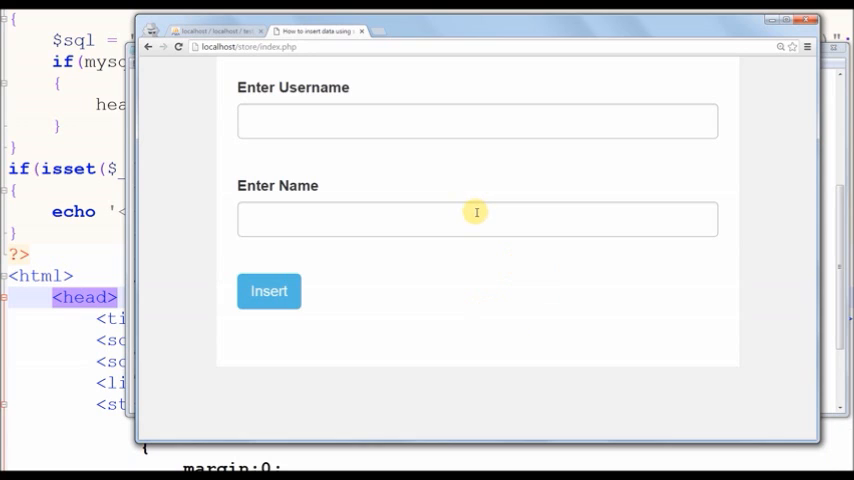
mouse_move(316, 216)
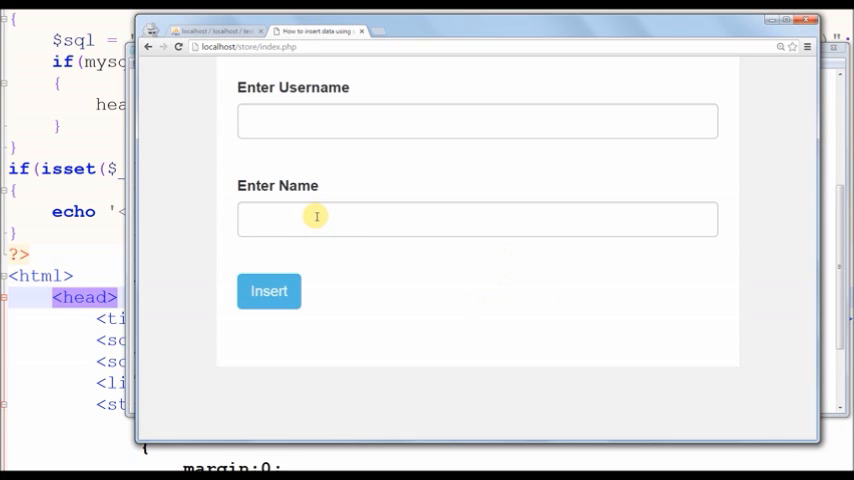